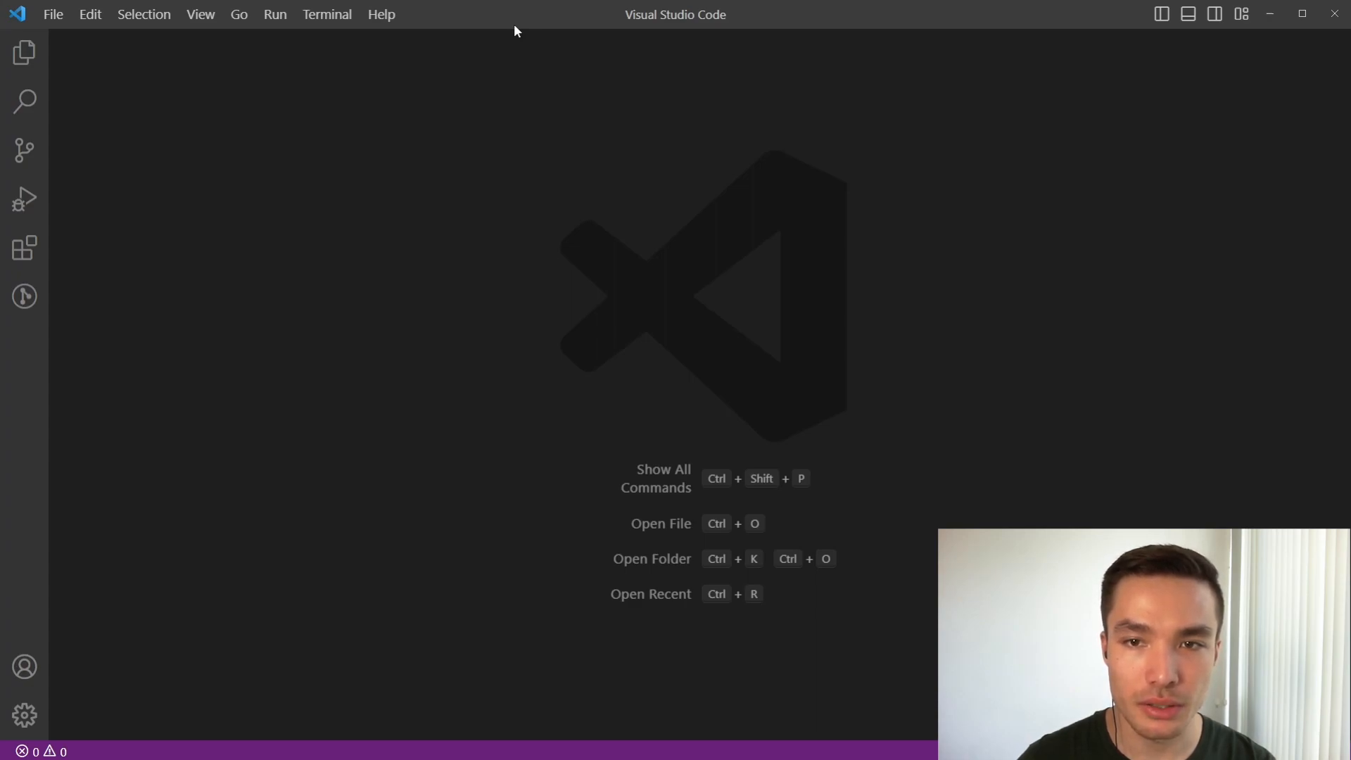
pyautogui.moveTo(172, 235)
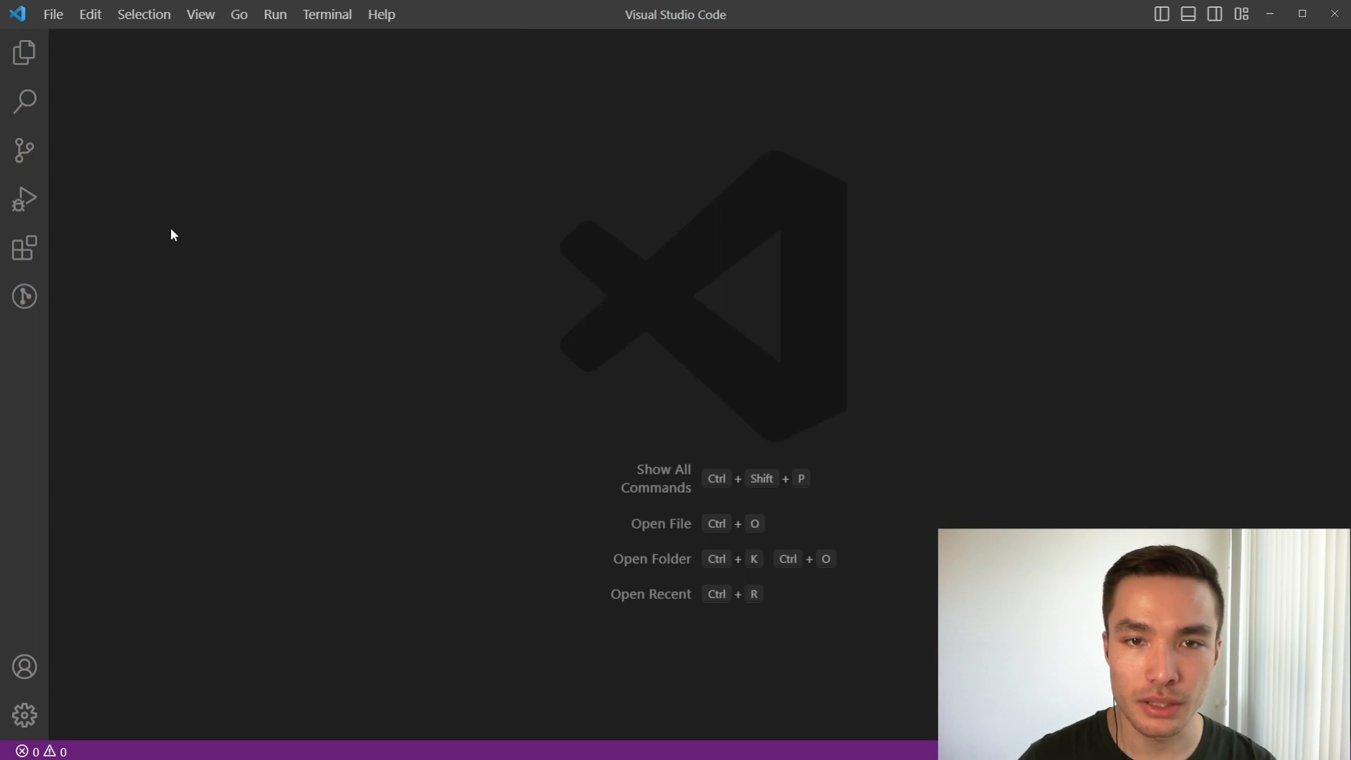
pyautogui.moveTo(24, 248)
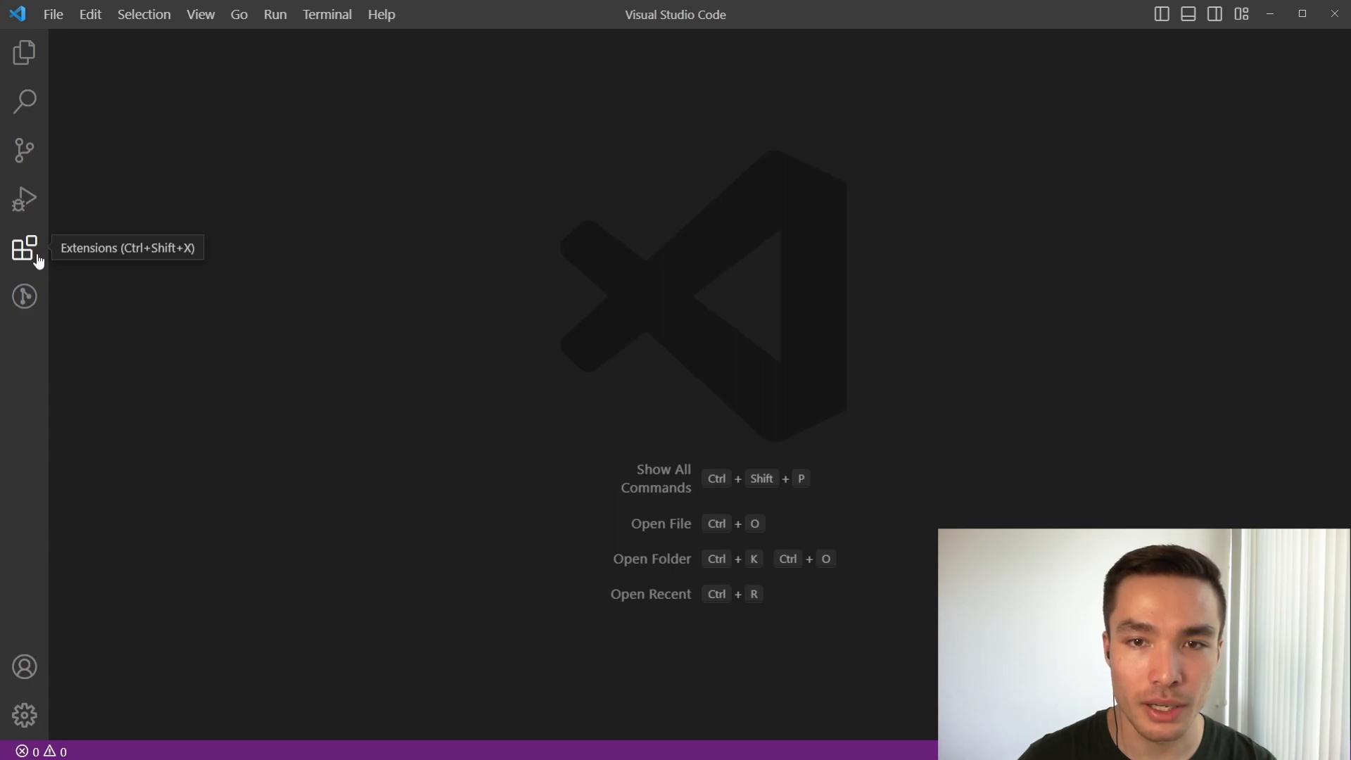
# Show installed extensions and view the Extension Pack for Java details
pyautogui.click(24, 248)
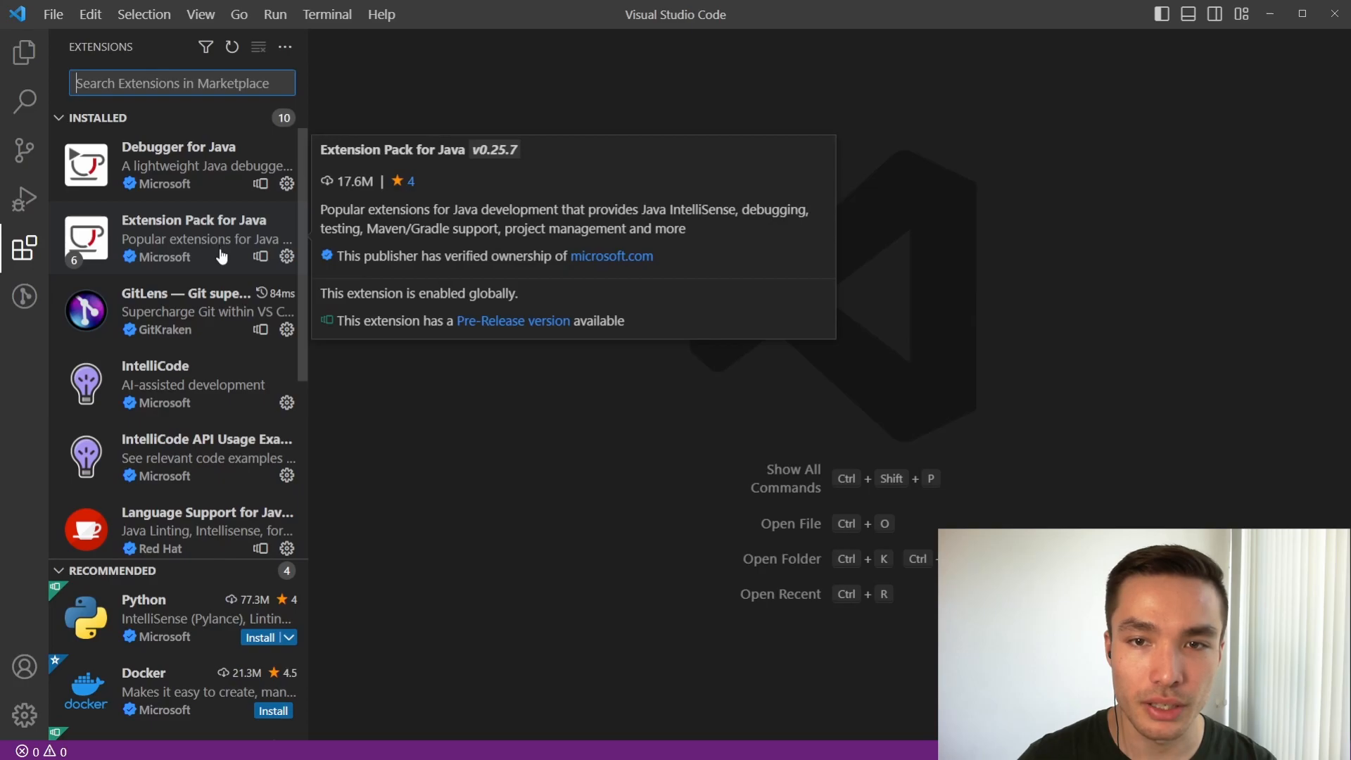
pyautogui.moveTo(220, 260)
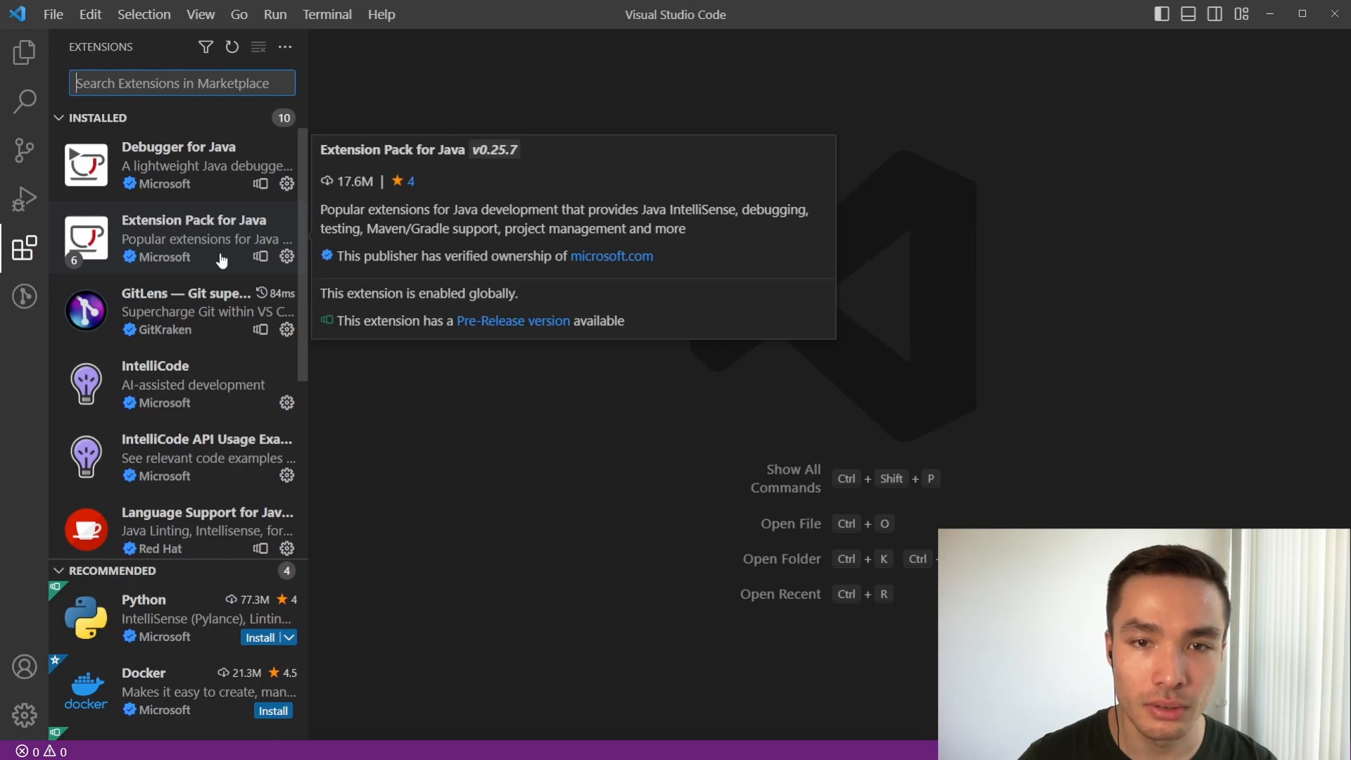
pyautogui.click(194, 237)
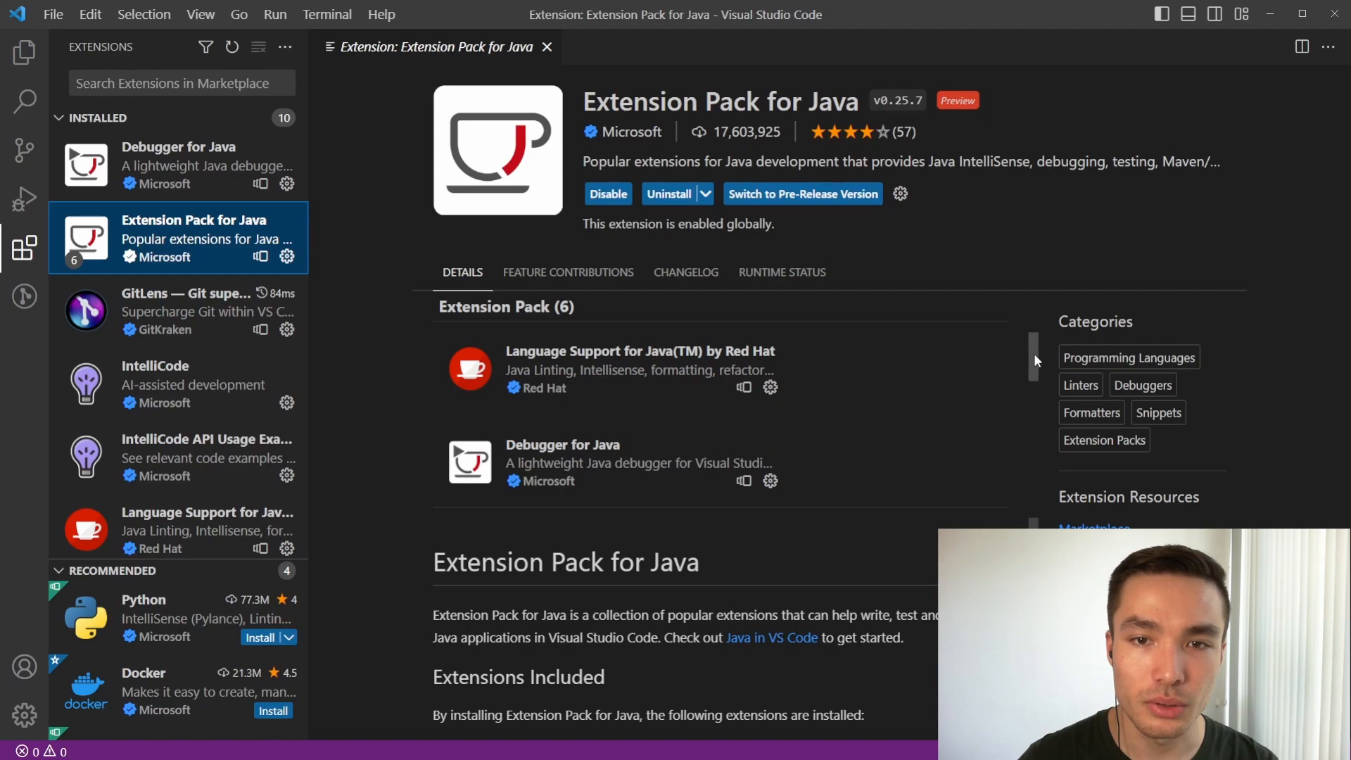
pyautogui.scroll(-3)
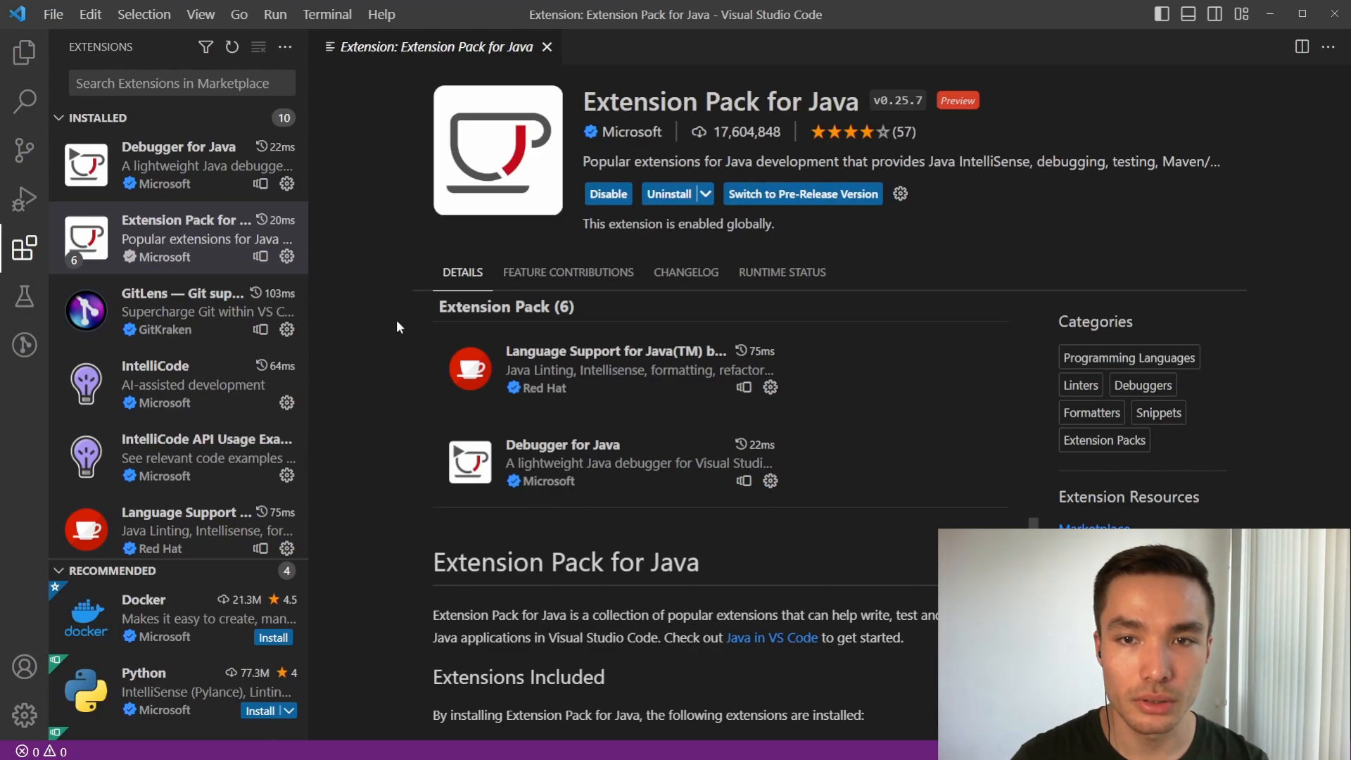
# Run 'Java: Create Java Project' from the Command Palette
pyautogui.press('ctrl+shift+p')
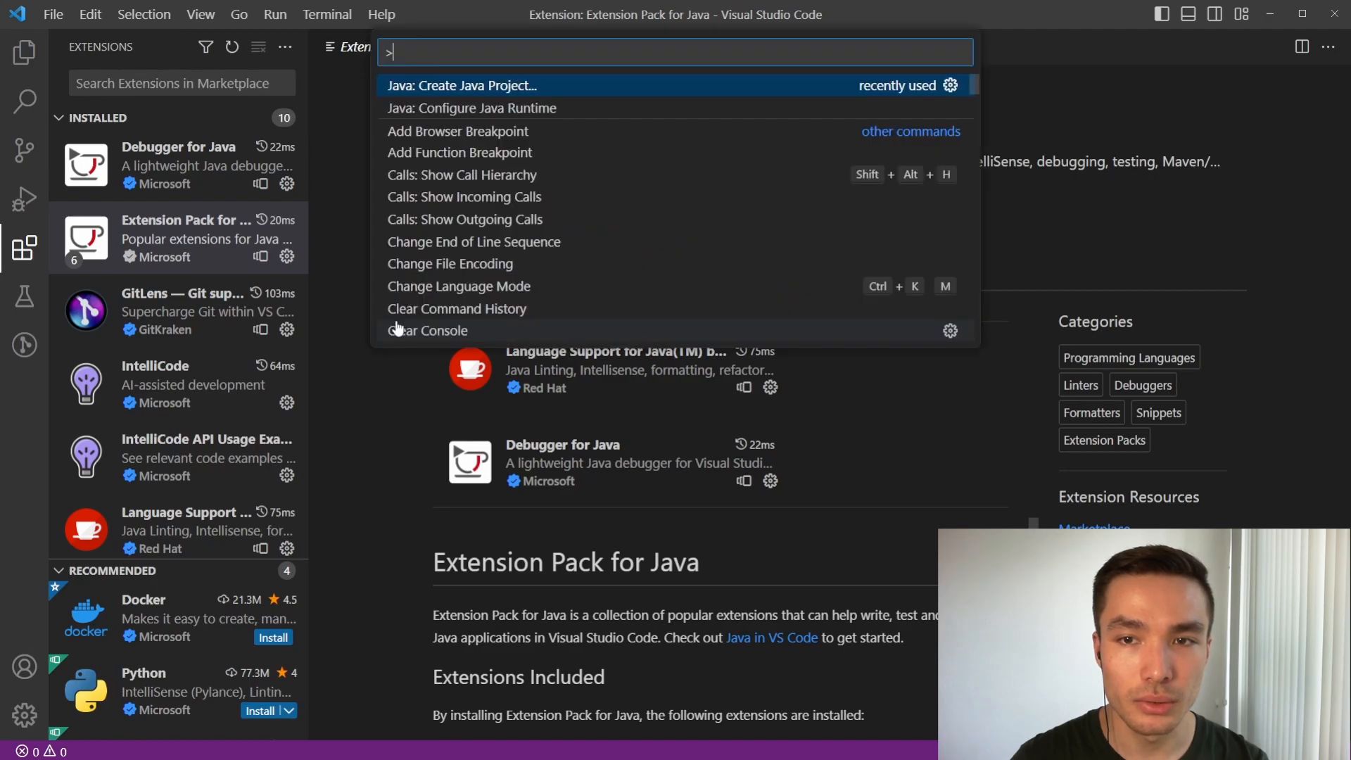
pyautogui.click(200, 15)
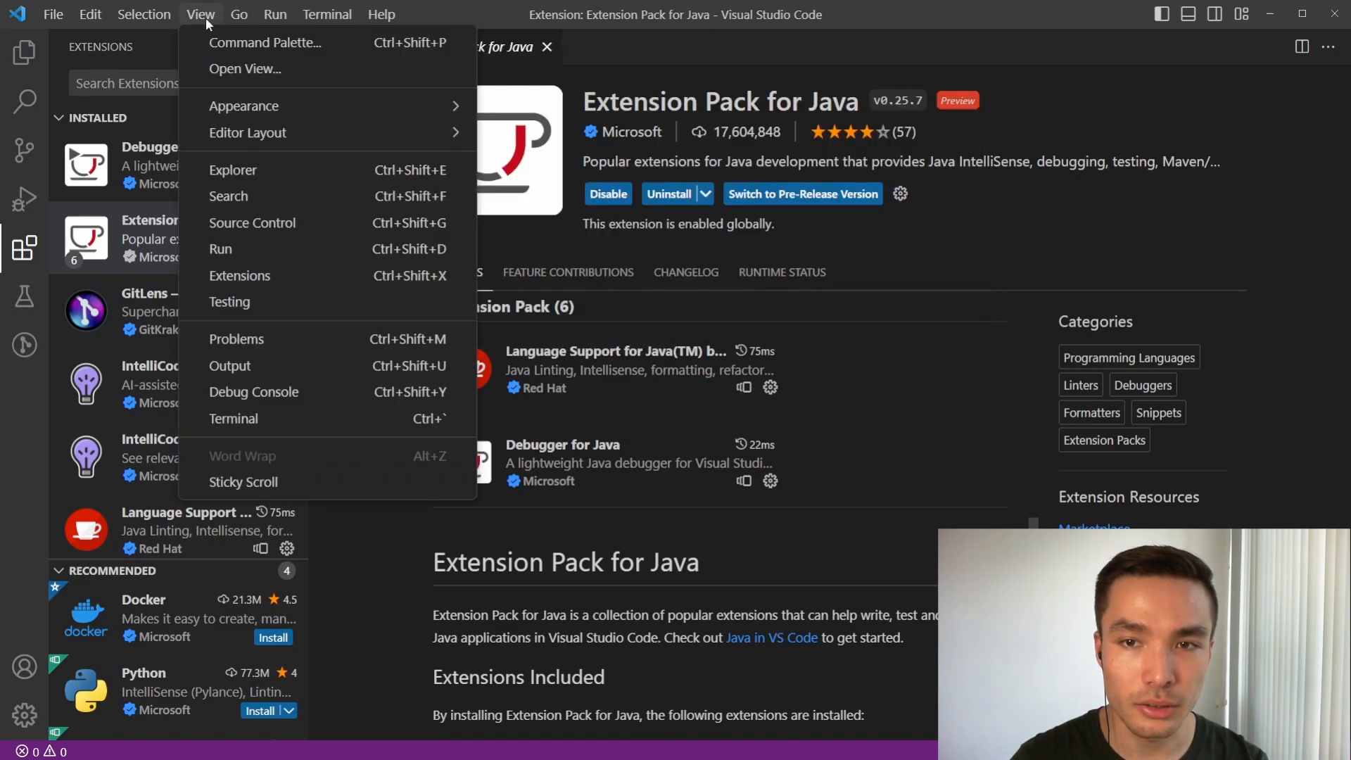
pyautogui.click(266, 43)
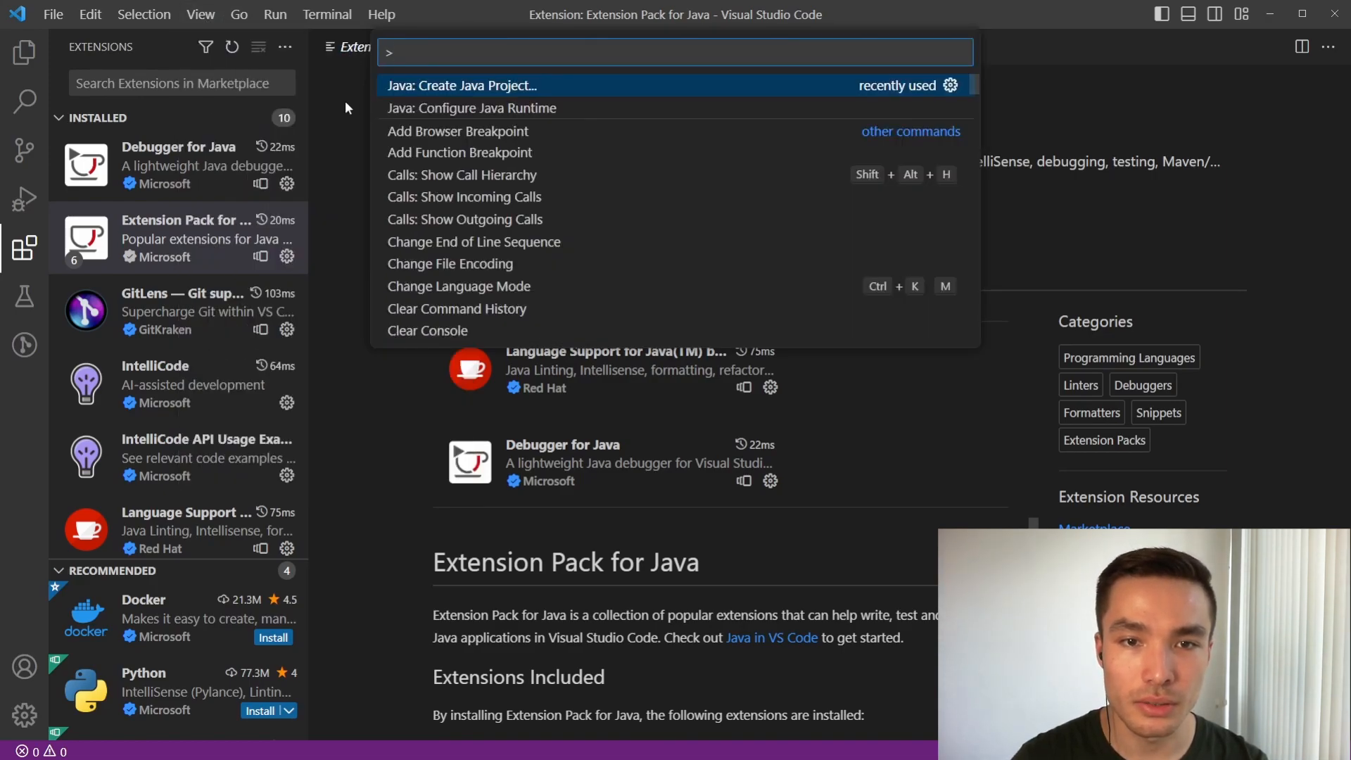
pyautogui.write('Java')
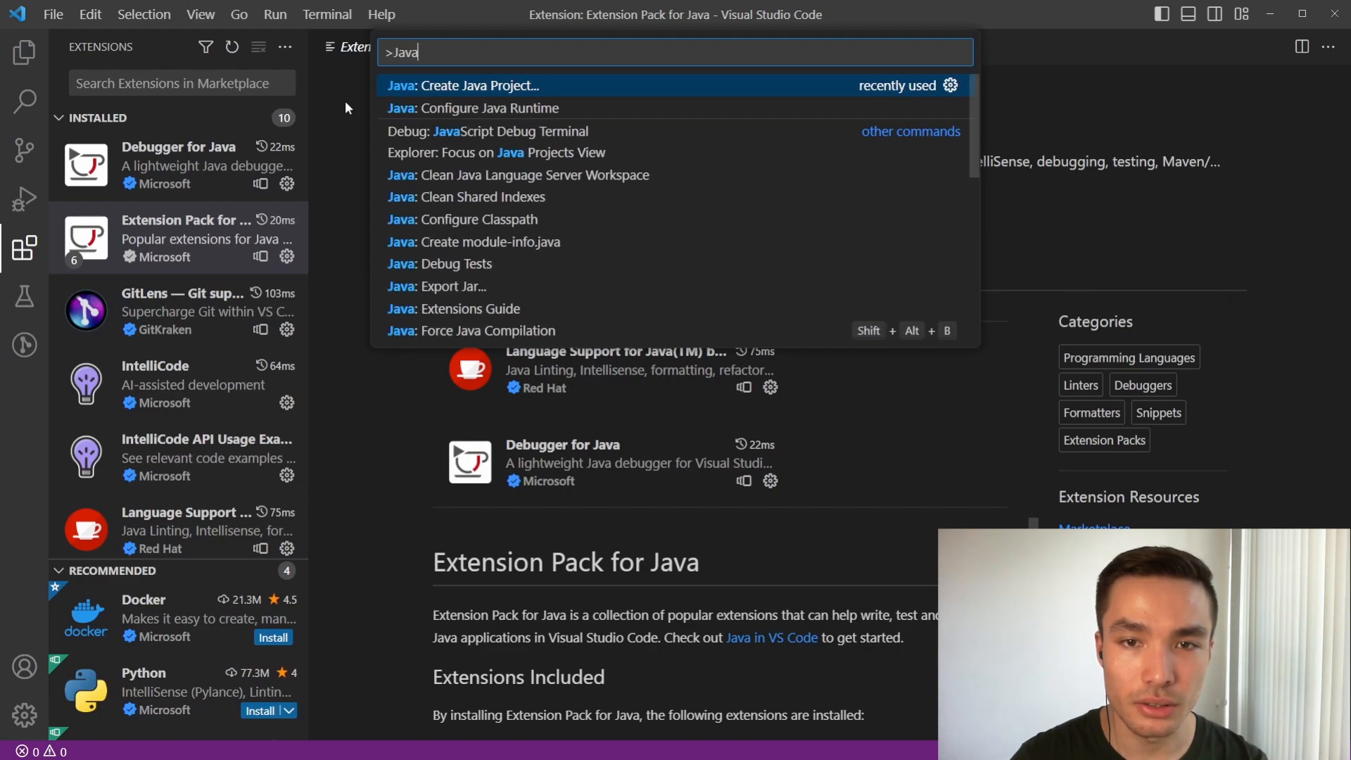
pyautogui.write('Create')
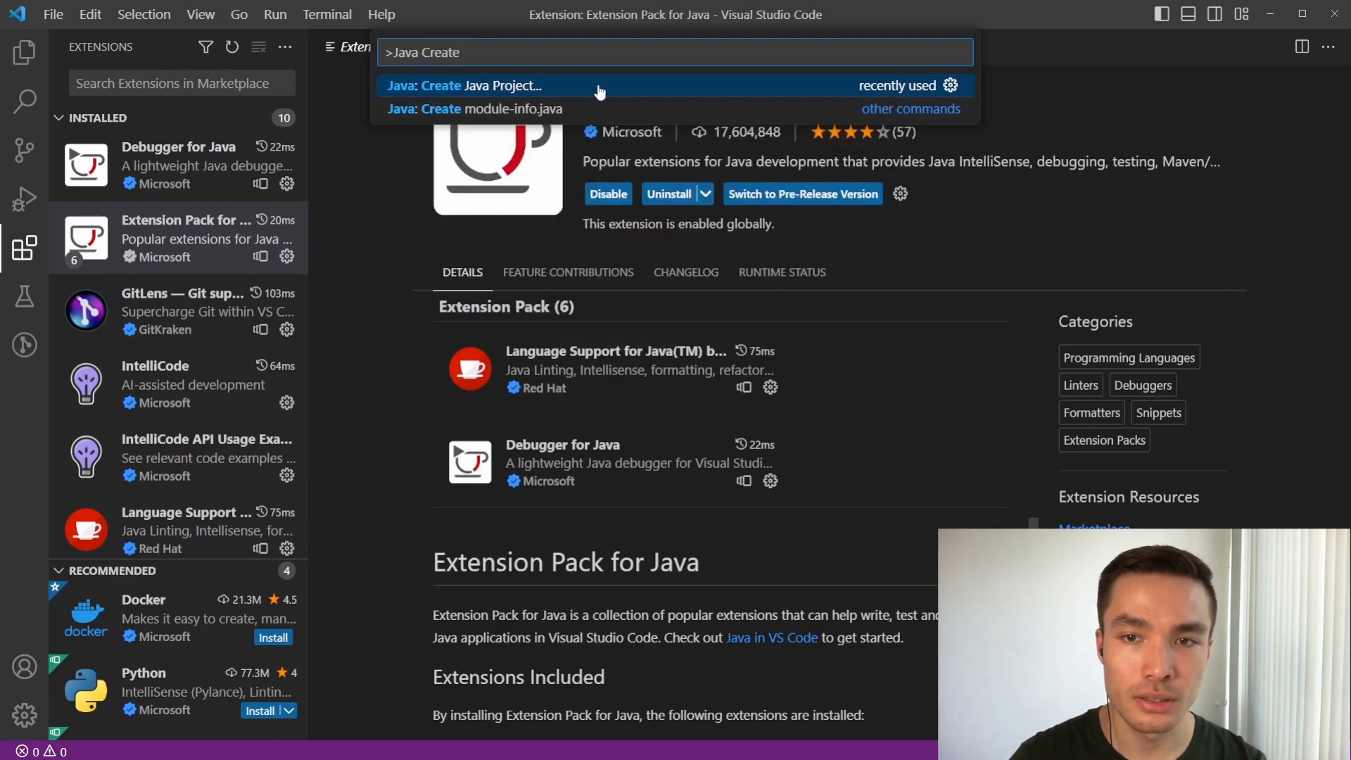
pyautogui.click(463, 85)
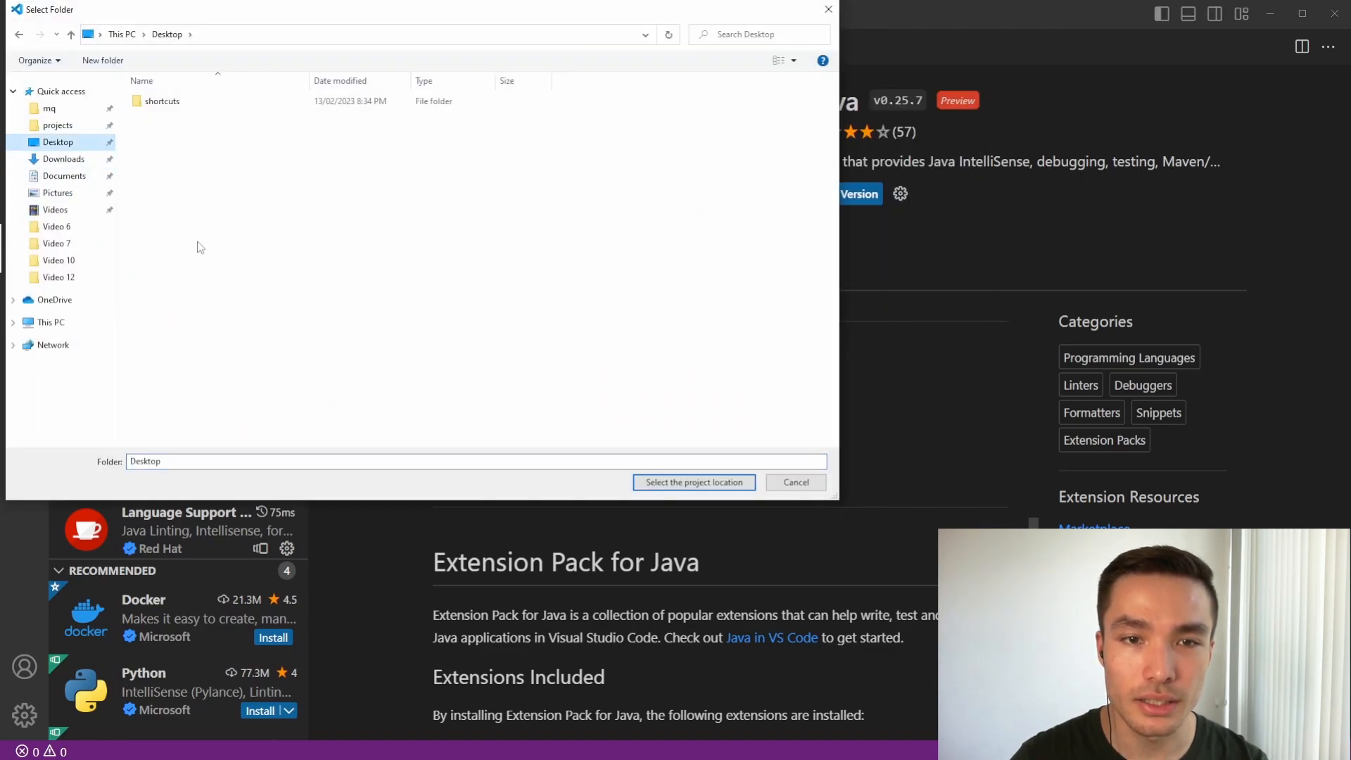
pyautogui.moveTo(694, 481)
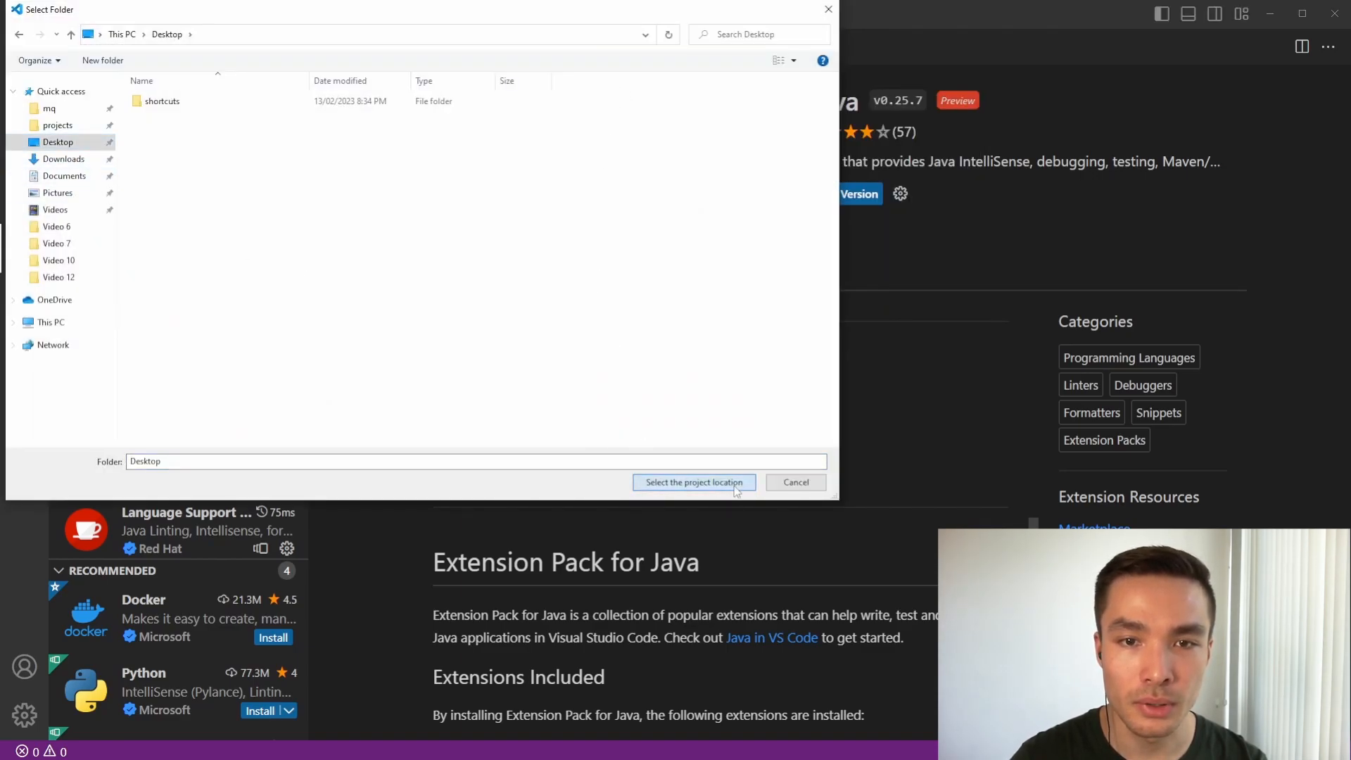
# Create the project 'debuggingPracticeVSCode' in the Desktop folder
pyautogui.click(693, 482)
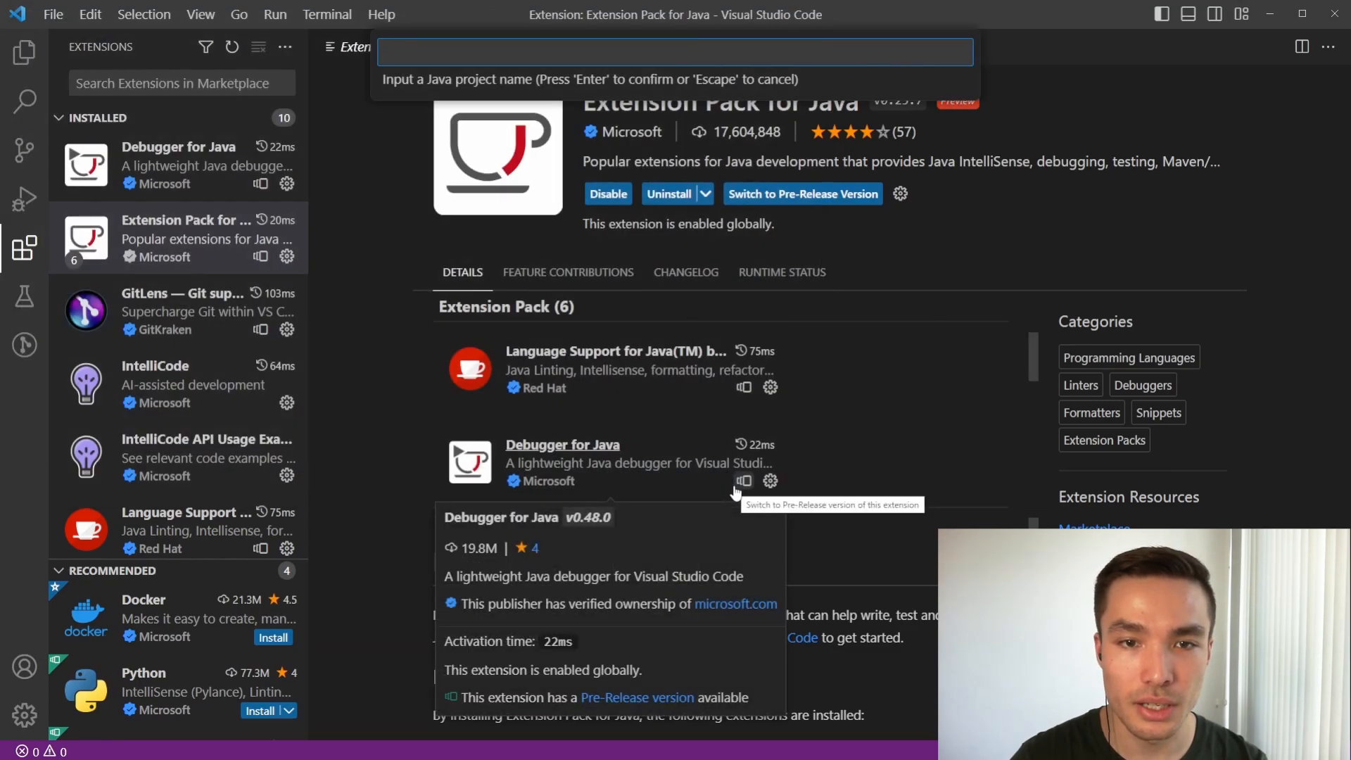
pyautogui.write('debuggingPracticeVS')
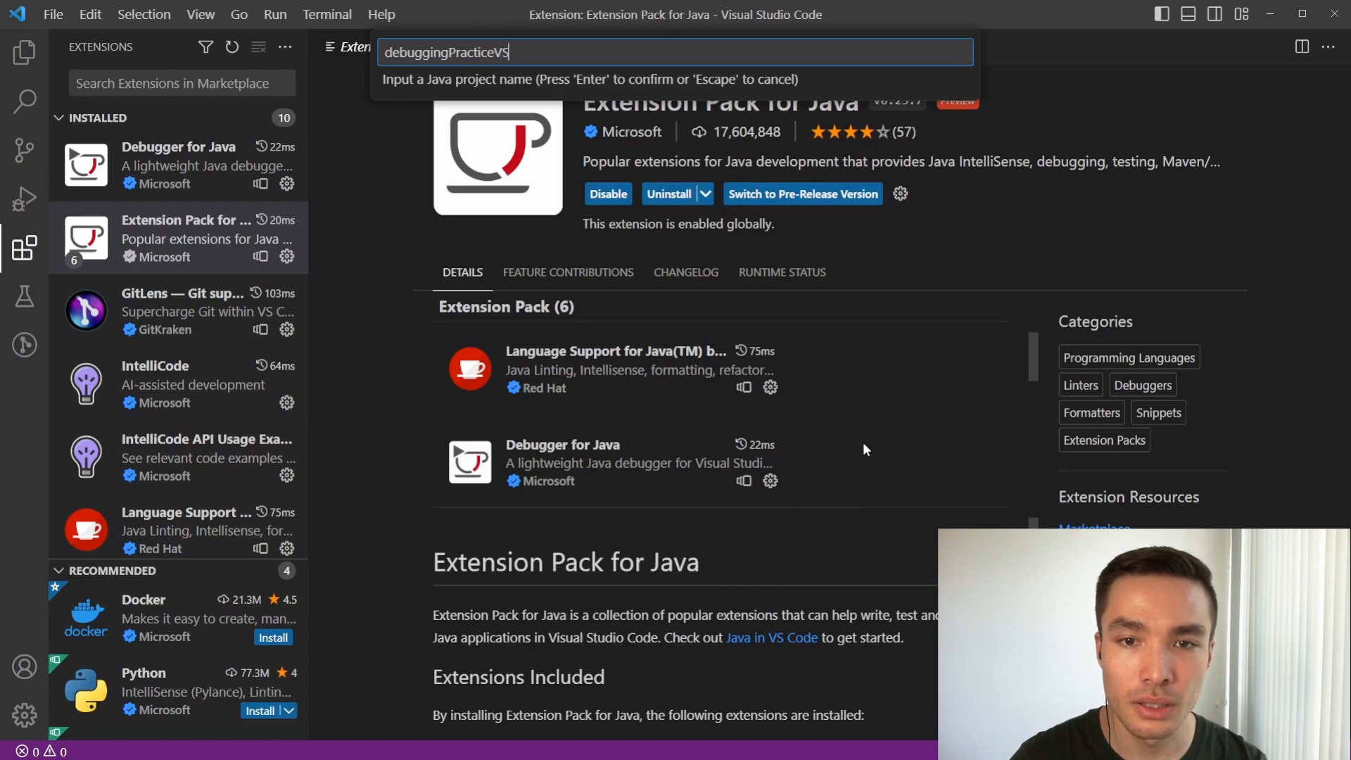
pyautogui.press('Enter')
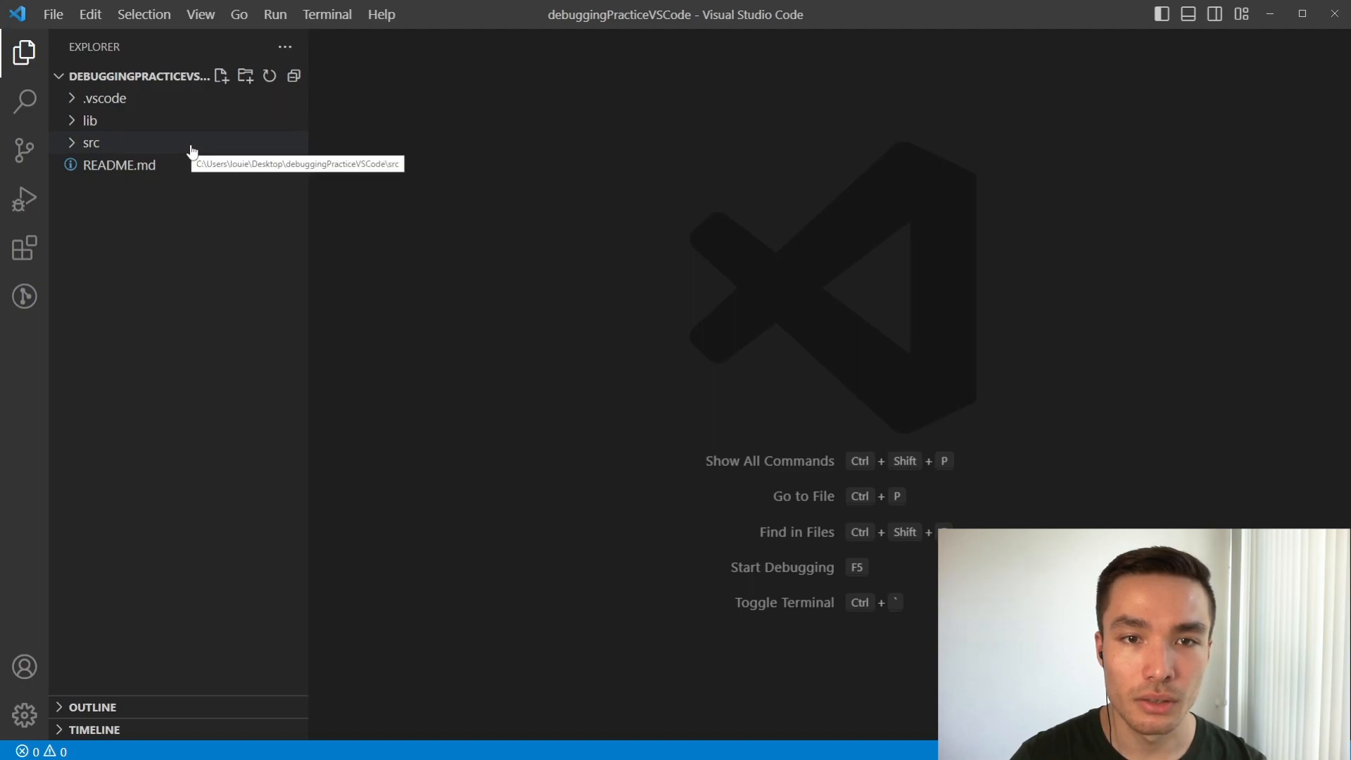
# Delete App.java from src, moving it to the Recycle Bin
pyautogui.click(92, 142)
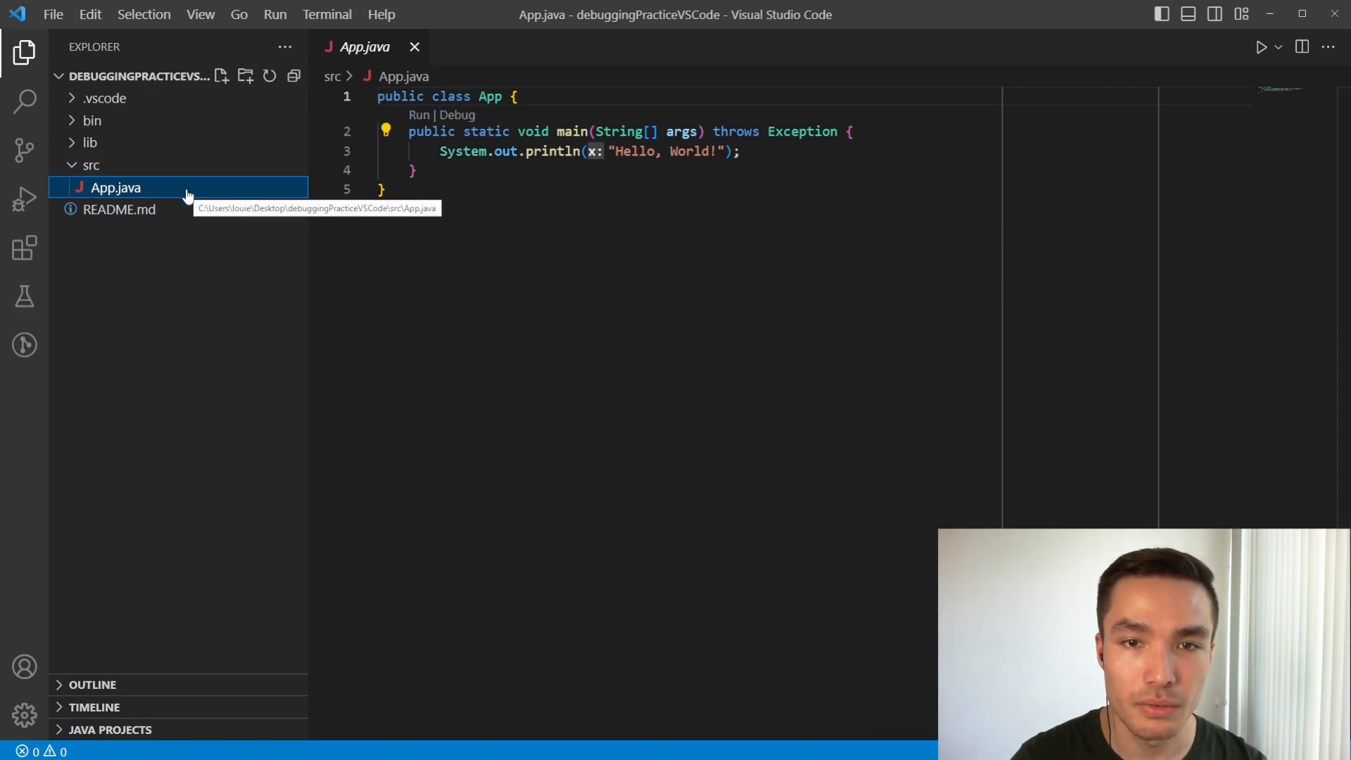
pyautogui.rightClick(115, 187)
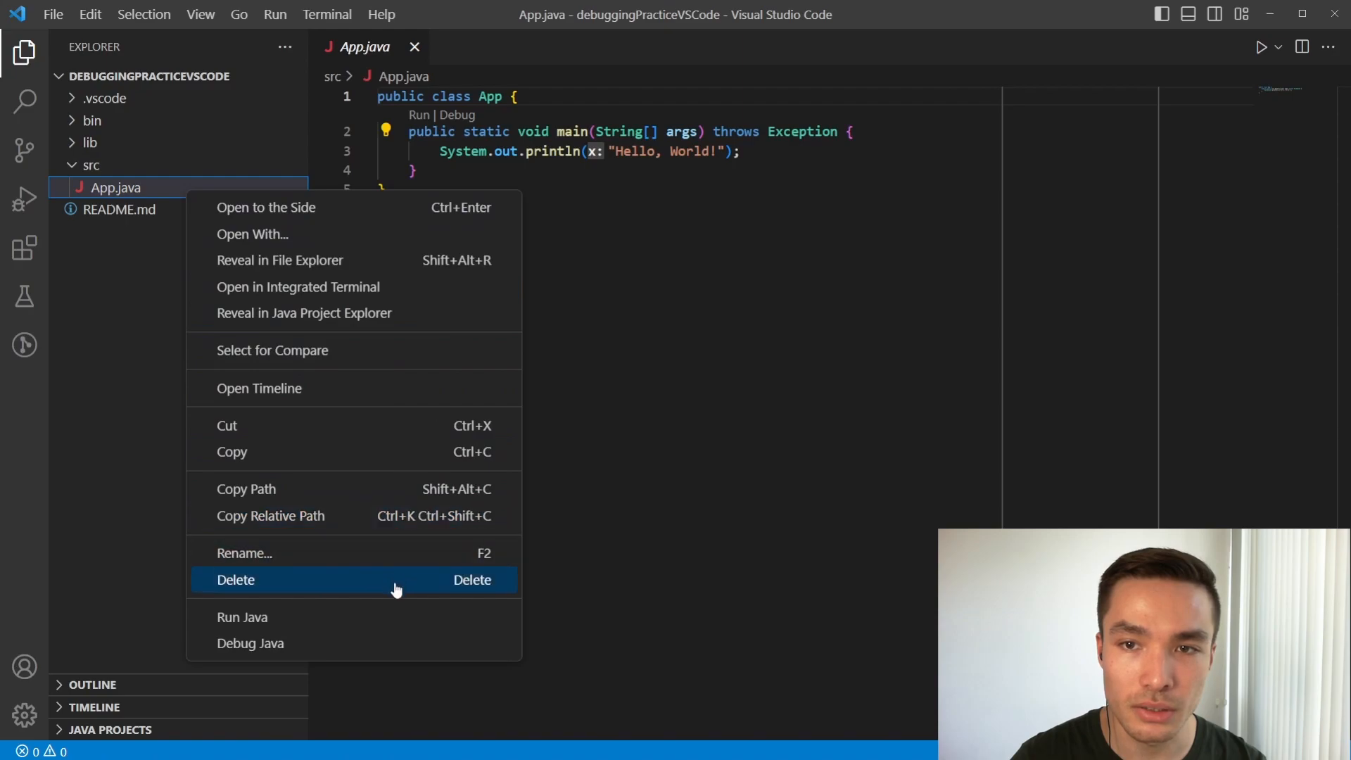
pyautogui.click(235, 579)
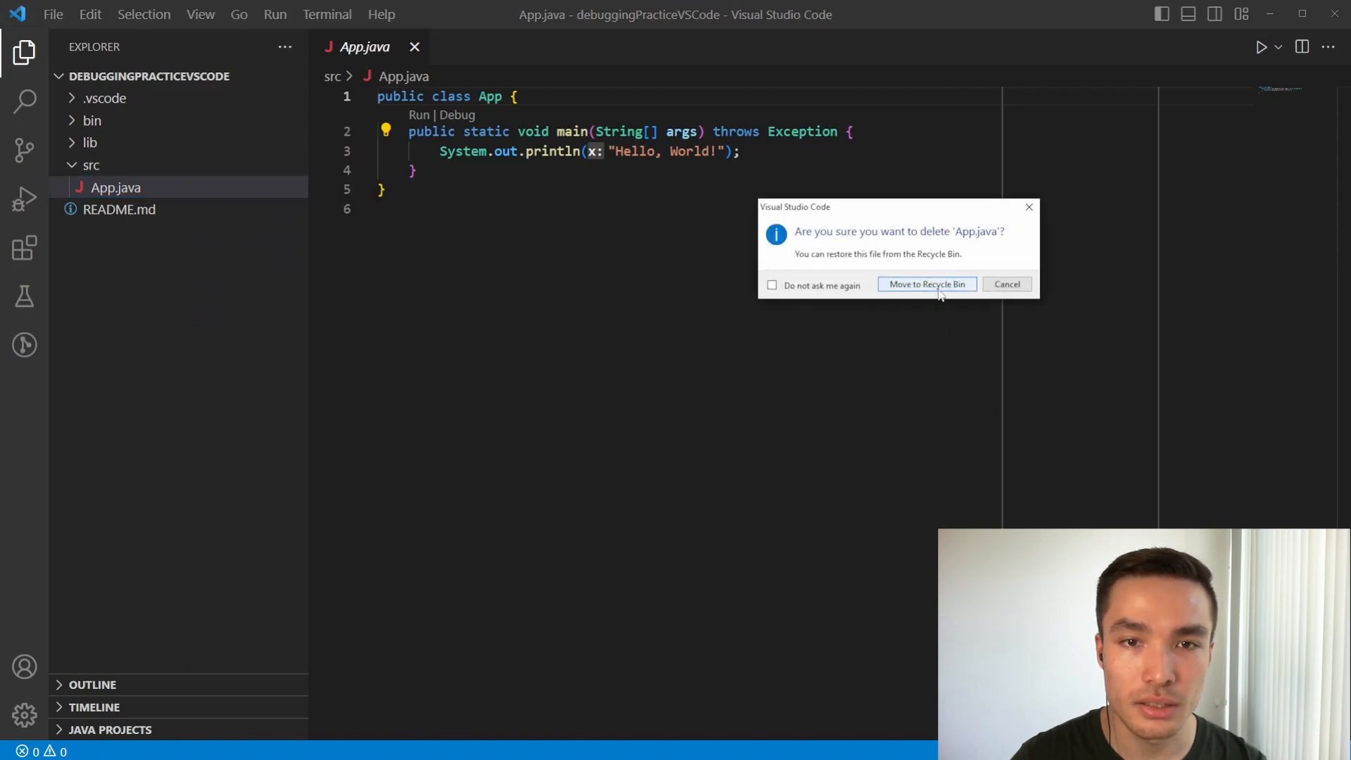
pyautogui.click(926, 284)
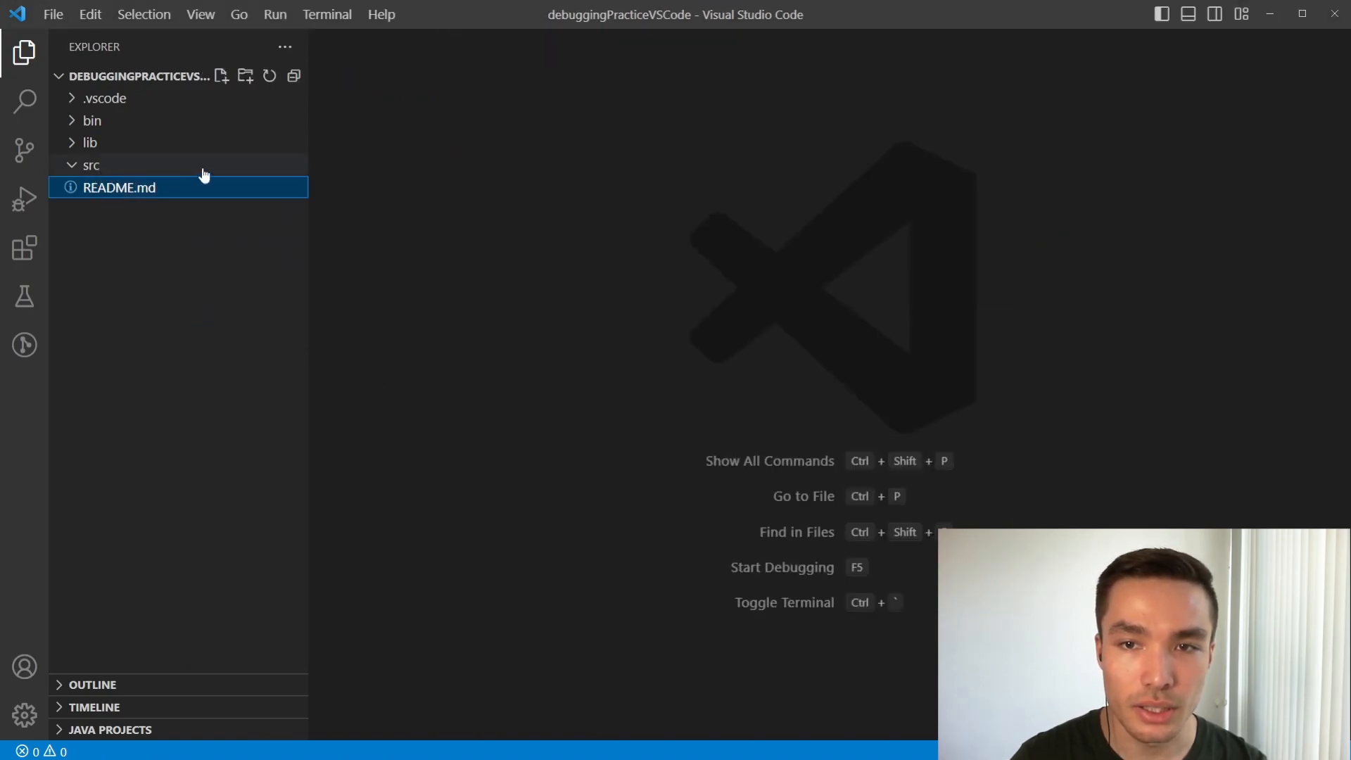
# Create a new file named TestSumArray.java in the src folder
pyautogui.rightClick(91, 165)
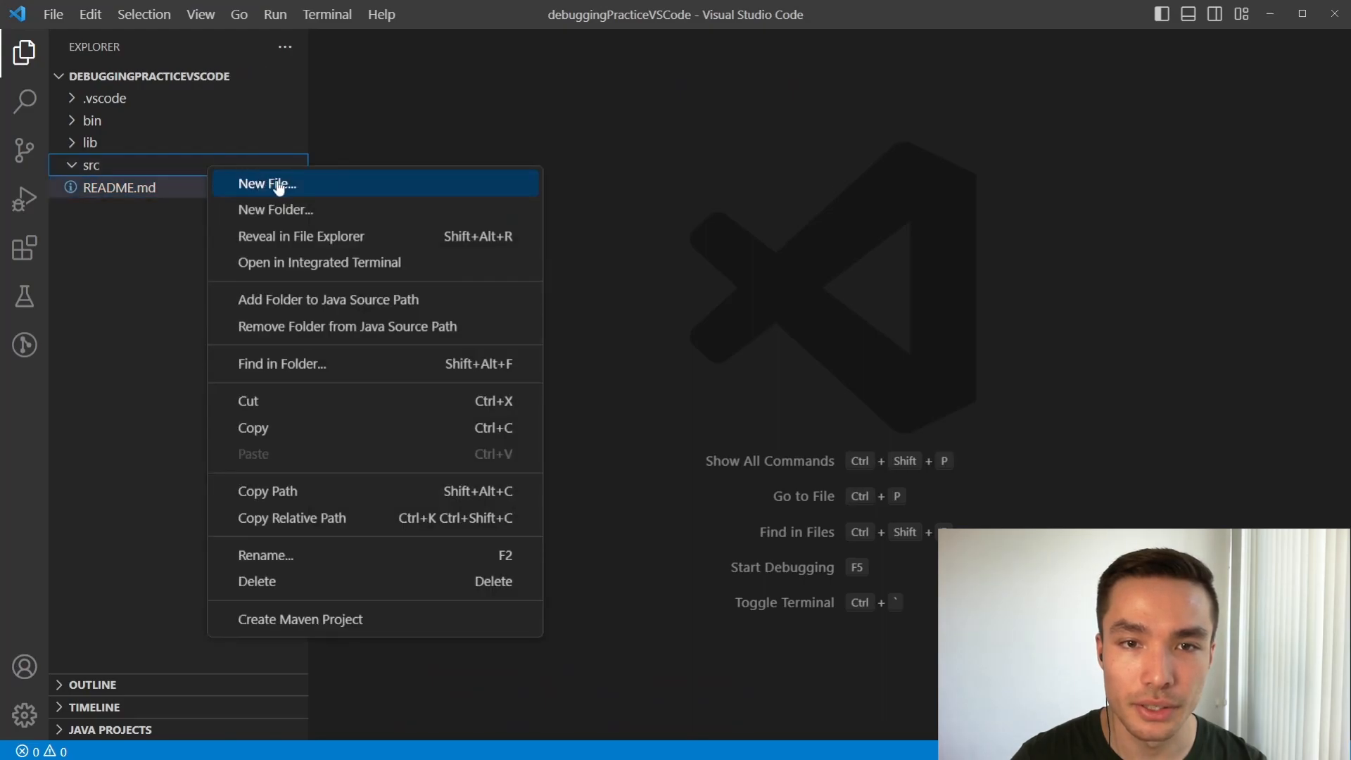
pyautogui.click(266, 184)
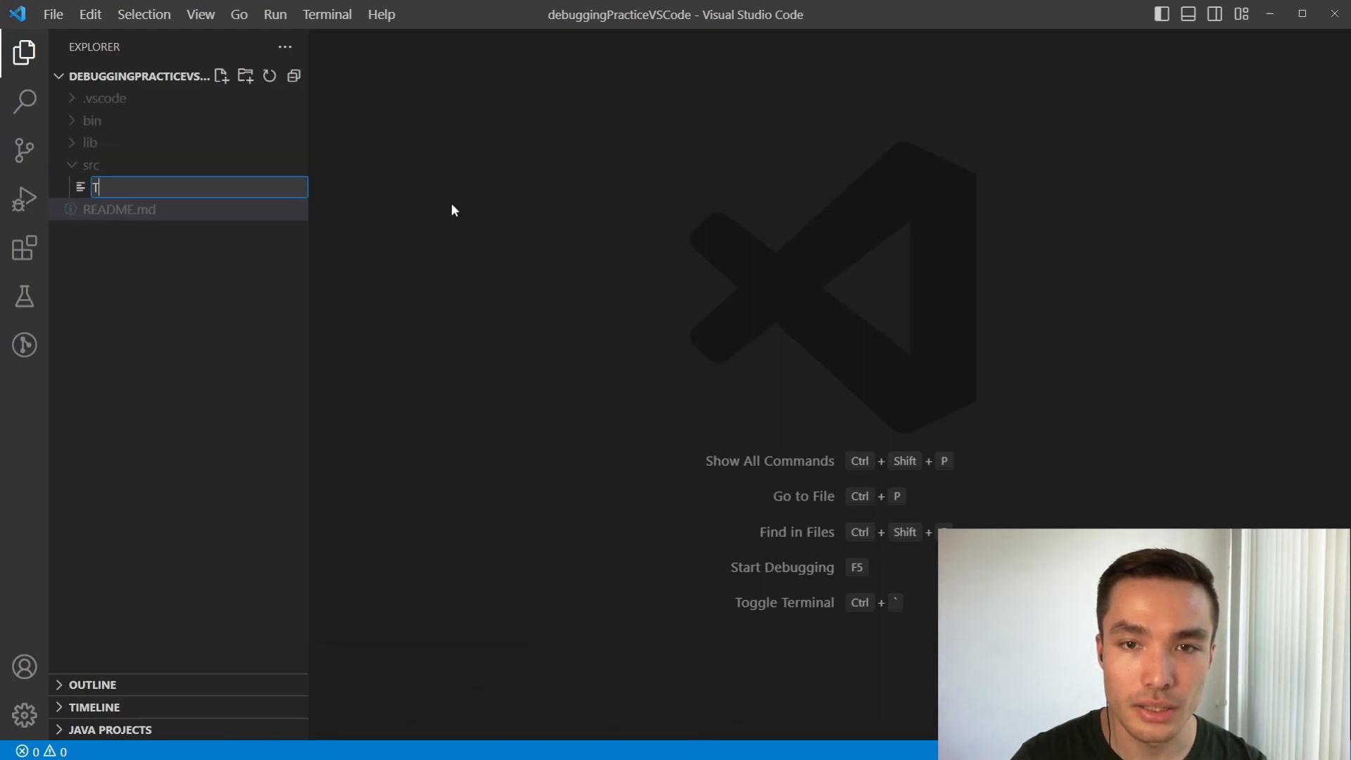
pyautogui.write('TestSumArra')
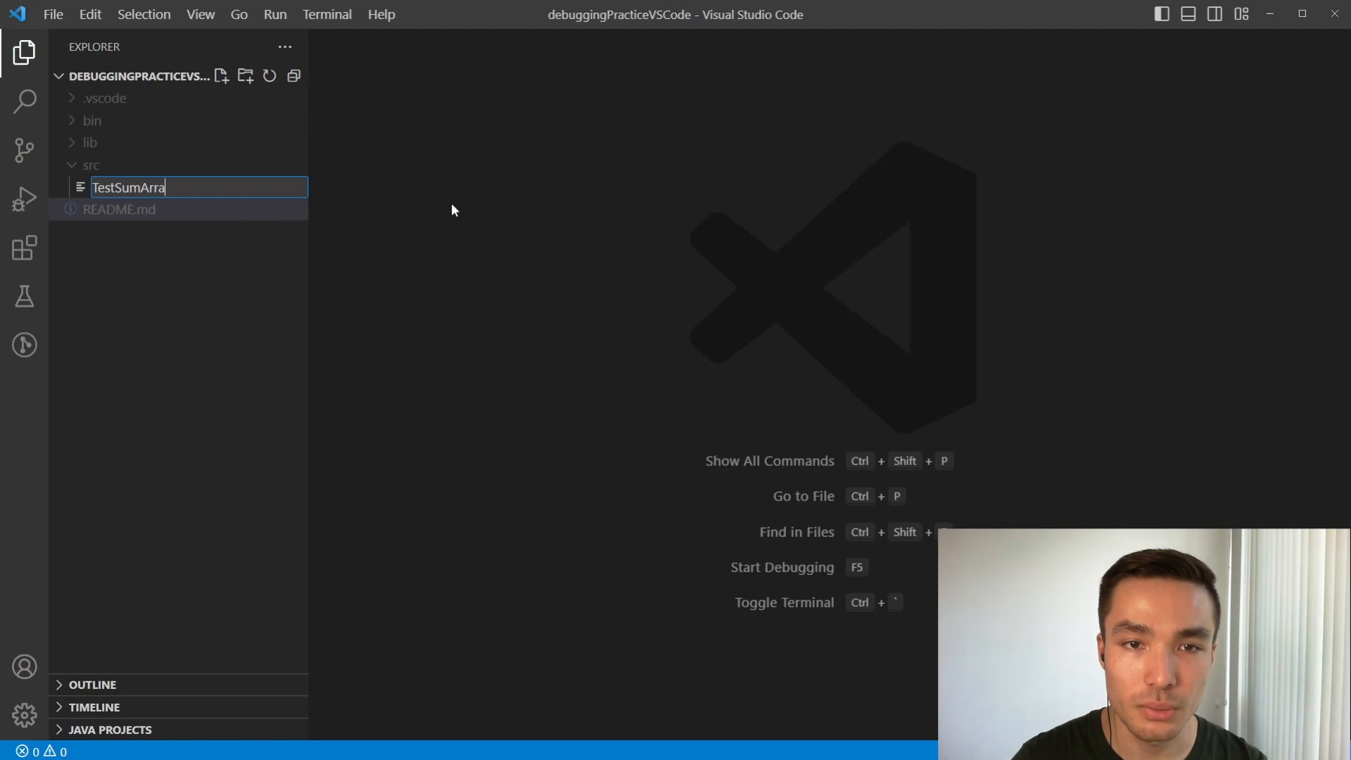
pyautogui.write('y.java')
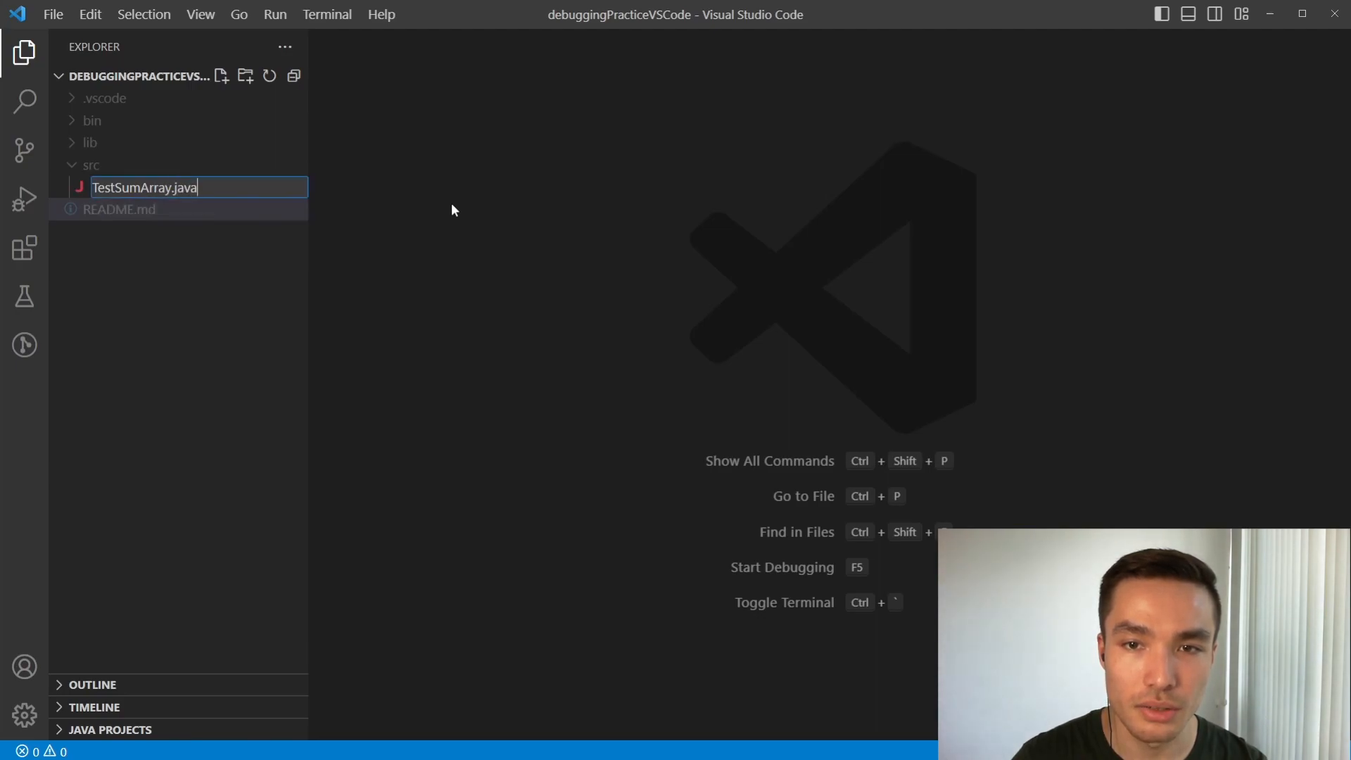
pyautogui.press('Enter')
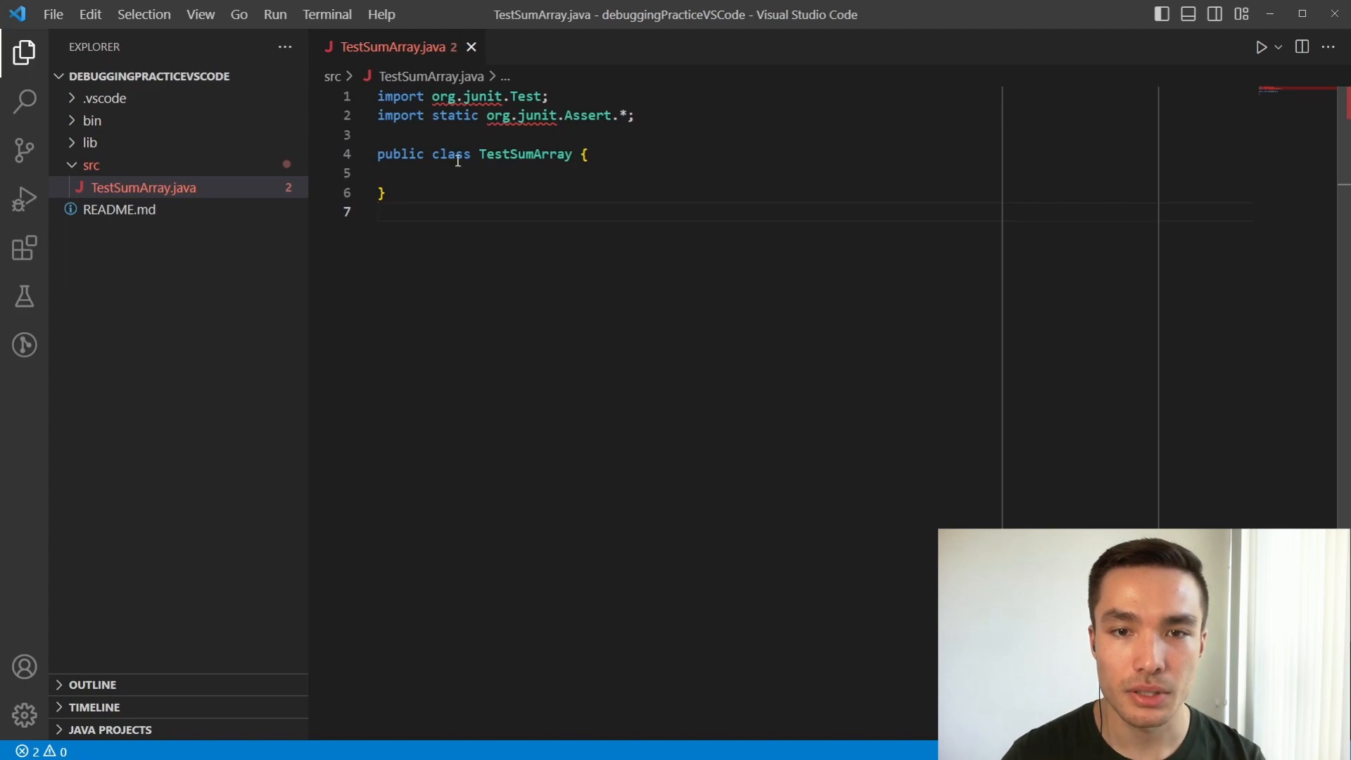
pyautogui.moveTo(434, 254)
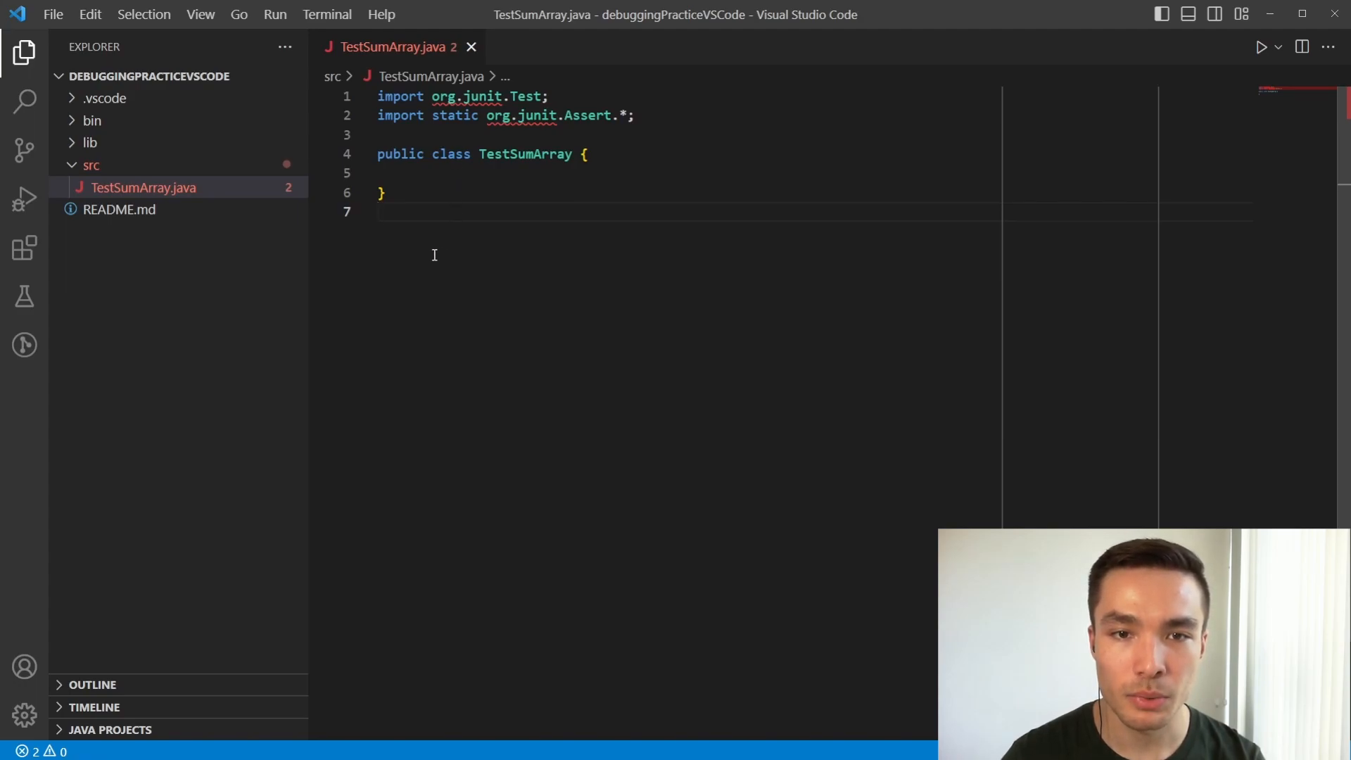
pyautogui.moveTo(362, 278)
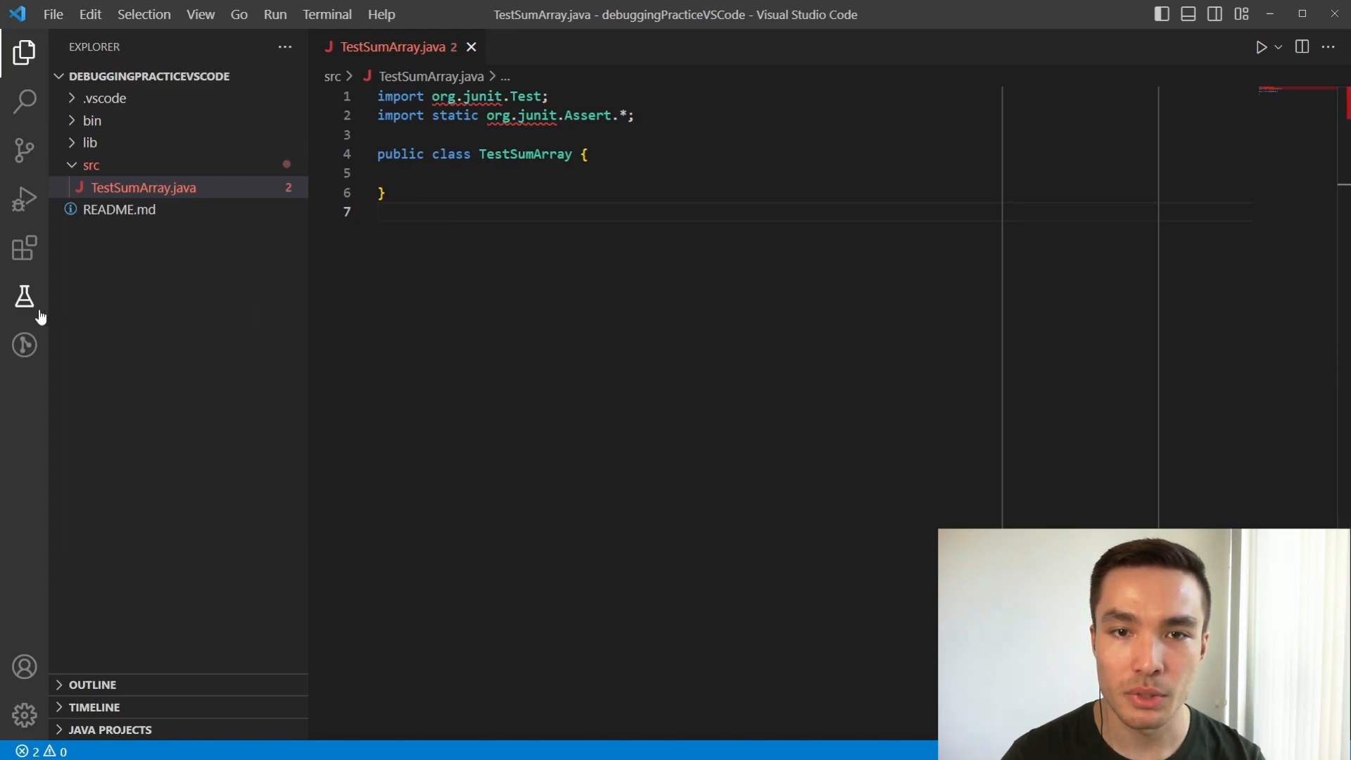
pyautogui.moveTo(24, 296)
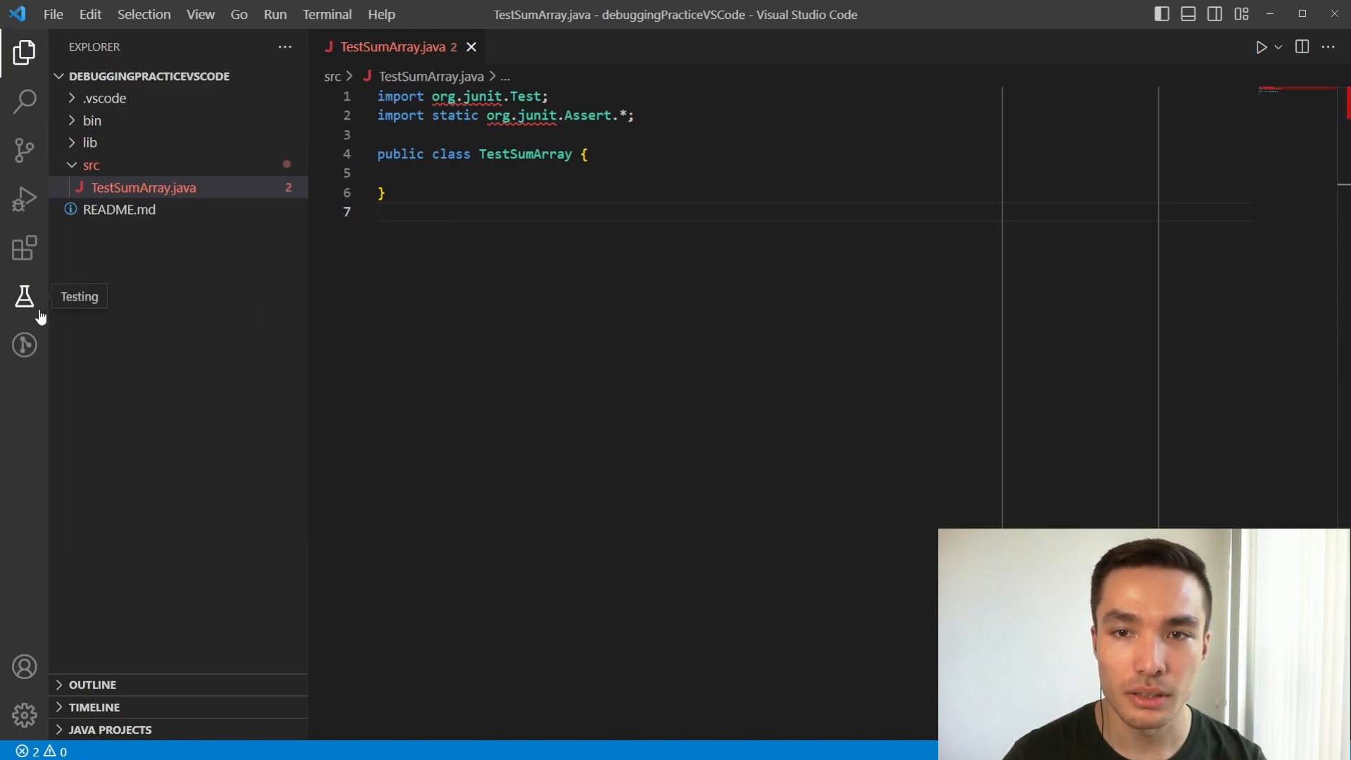
# Enable Java tests from the Testing view, choosing JUnit as the framework
pyautogui.click(23, 295)
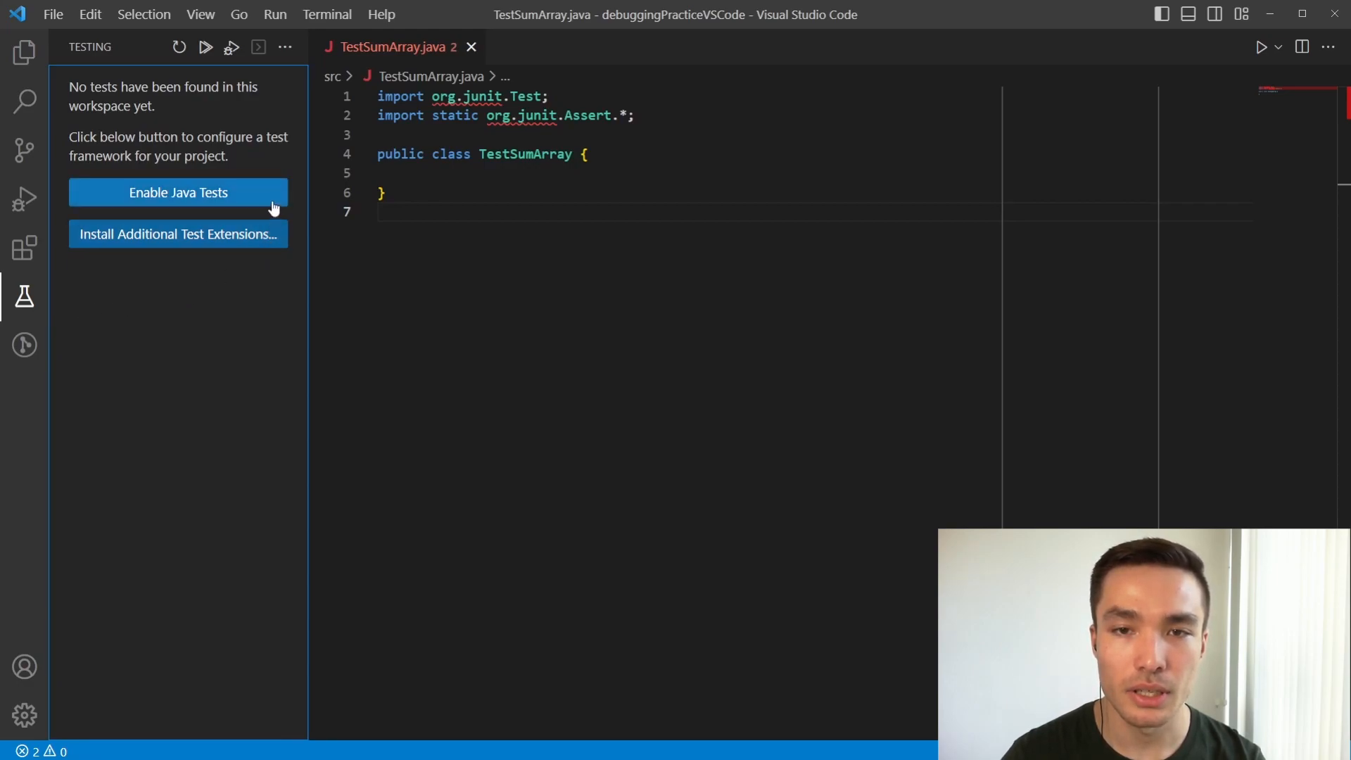
pyautogui.click(178, 192)
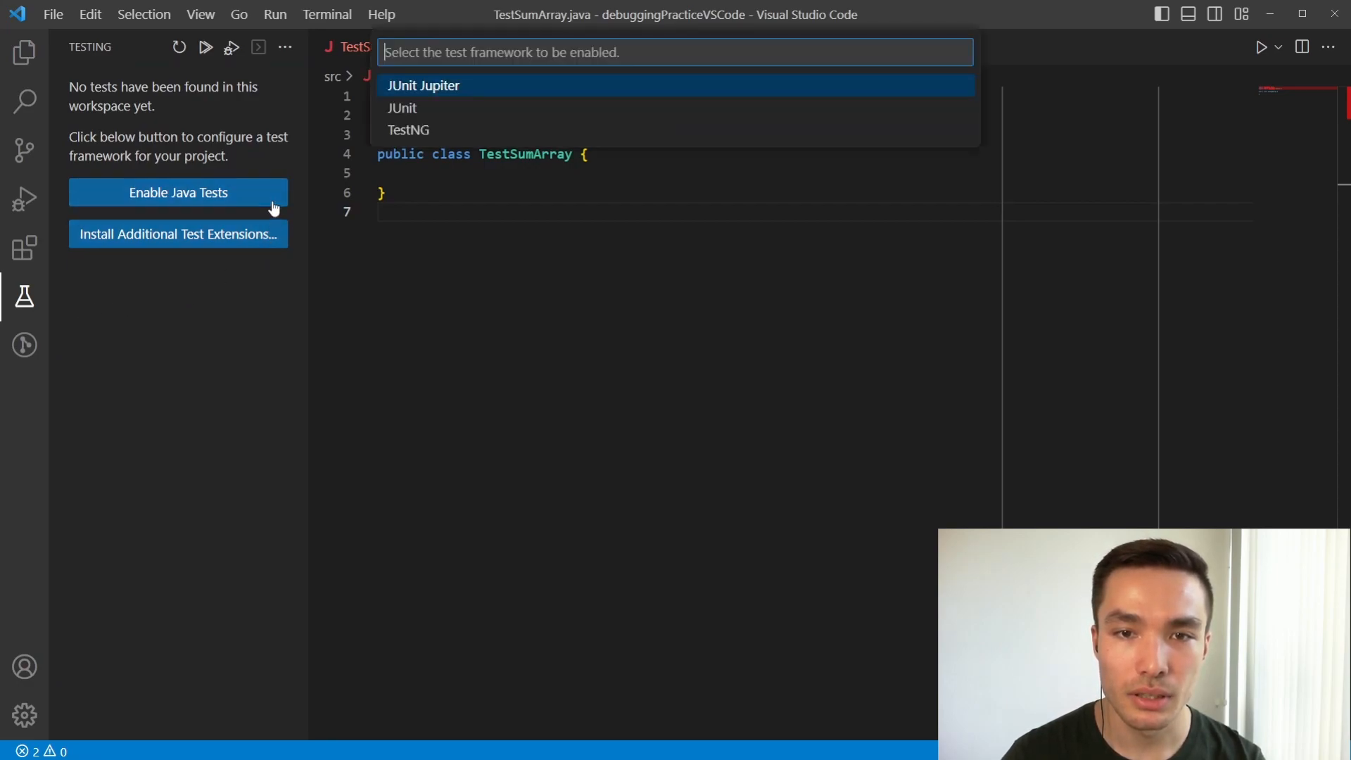
pyautogui.click(402, 107)
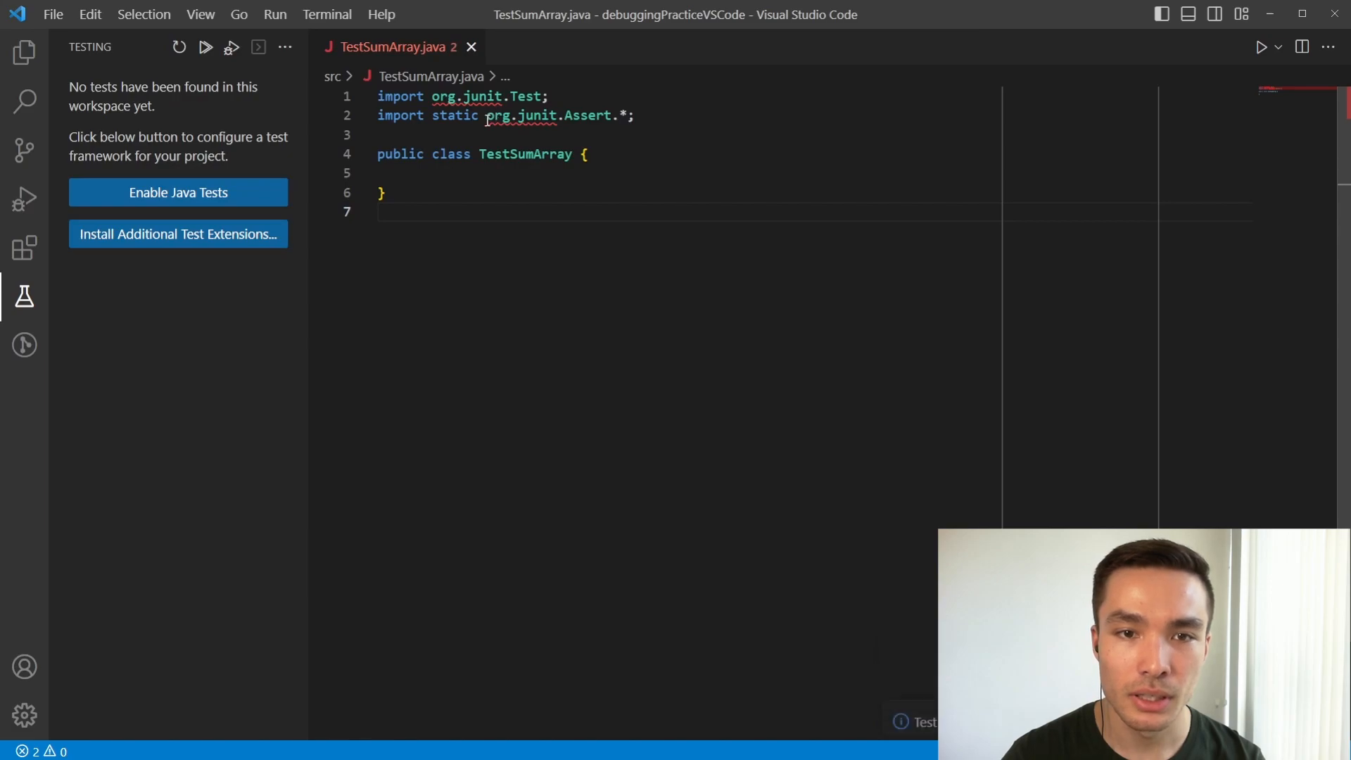
# Return to Explorer and expand lib to show the JUnit and Hamcrest jars
pyautogui.click(23, 51)
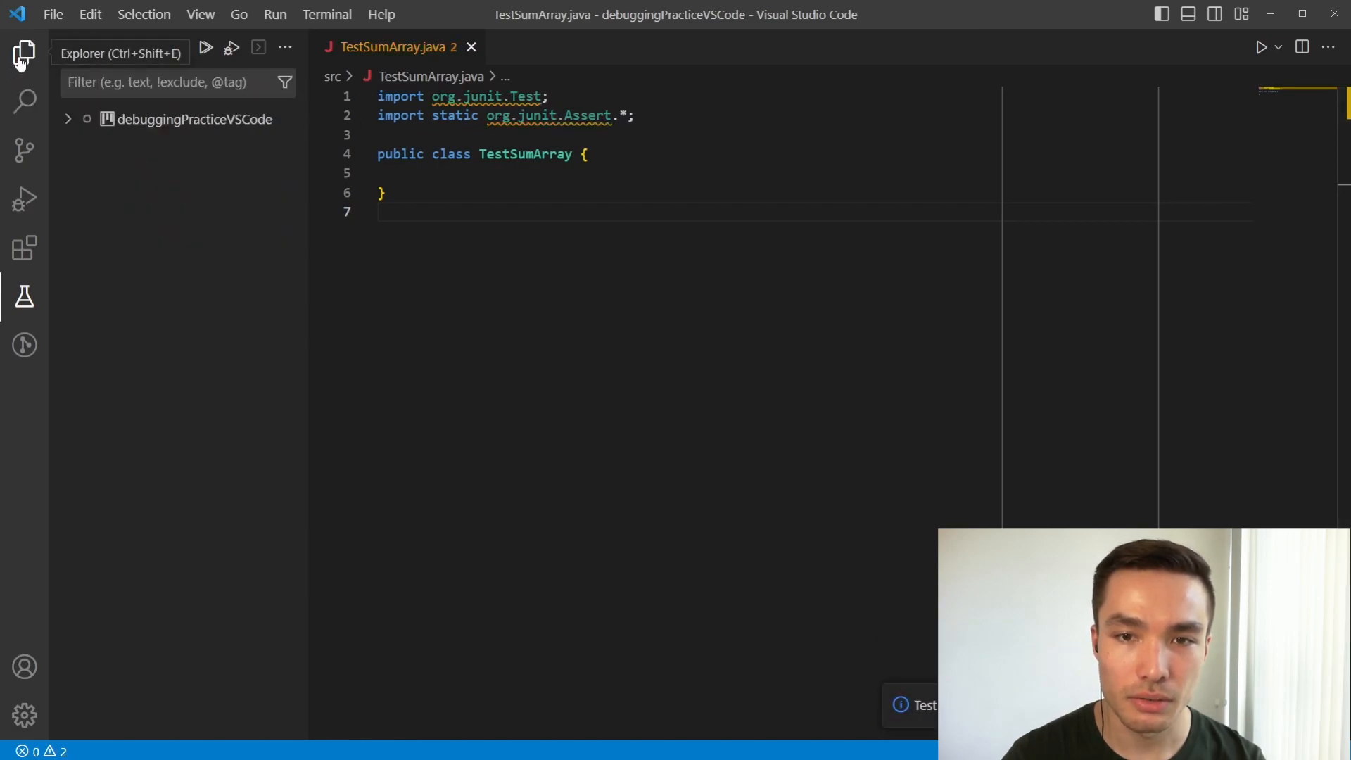
pyautogui.click(23, 53)
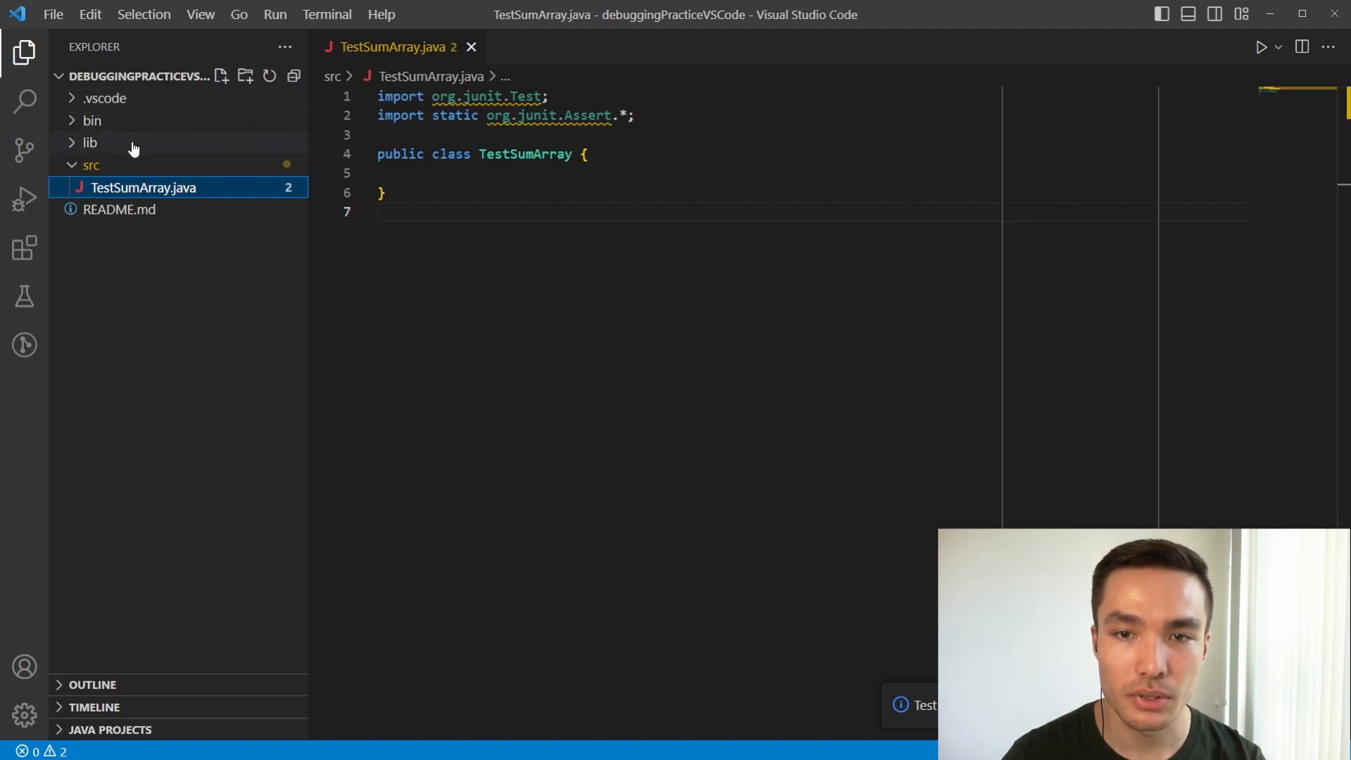
pyautogui.click(89, 142)
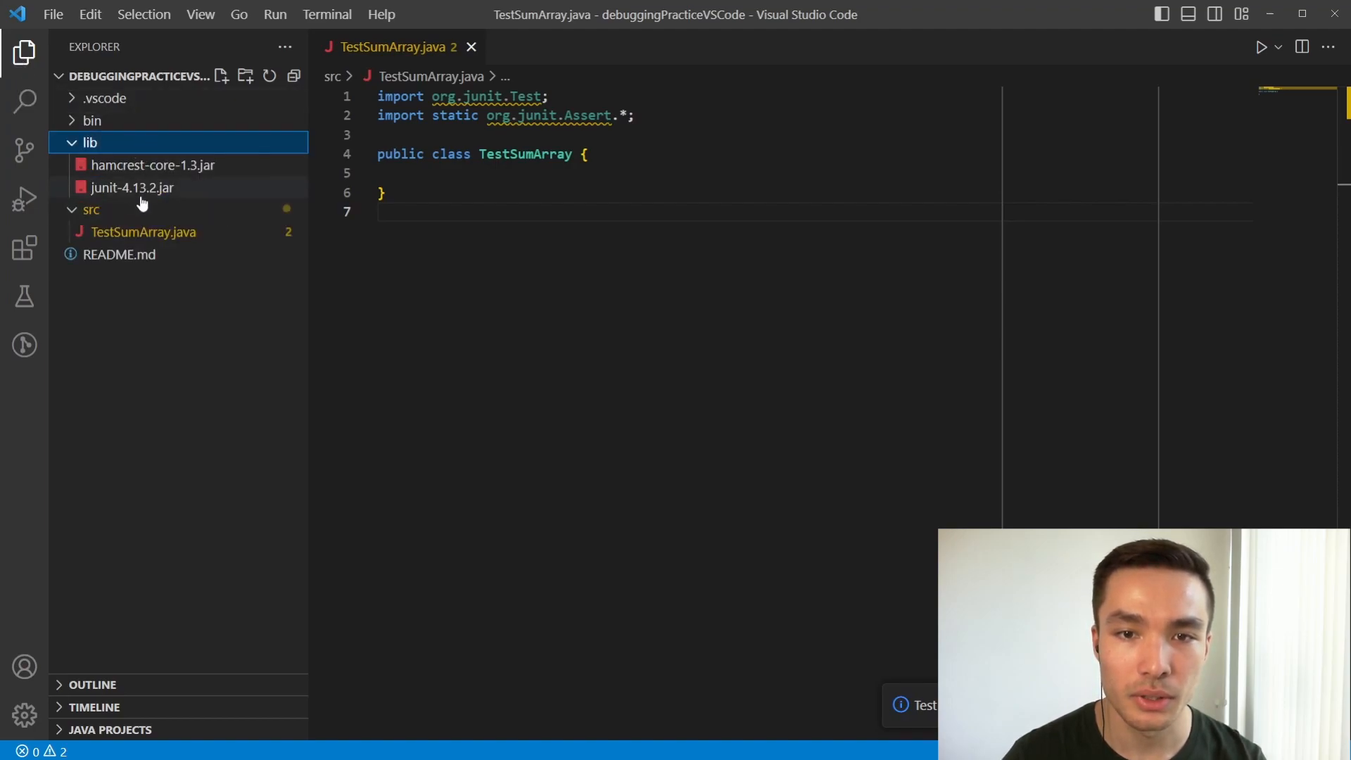
pyautogui.moveTo(315, 249)
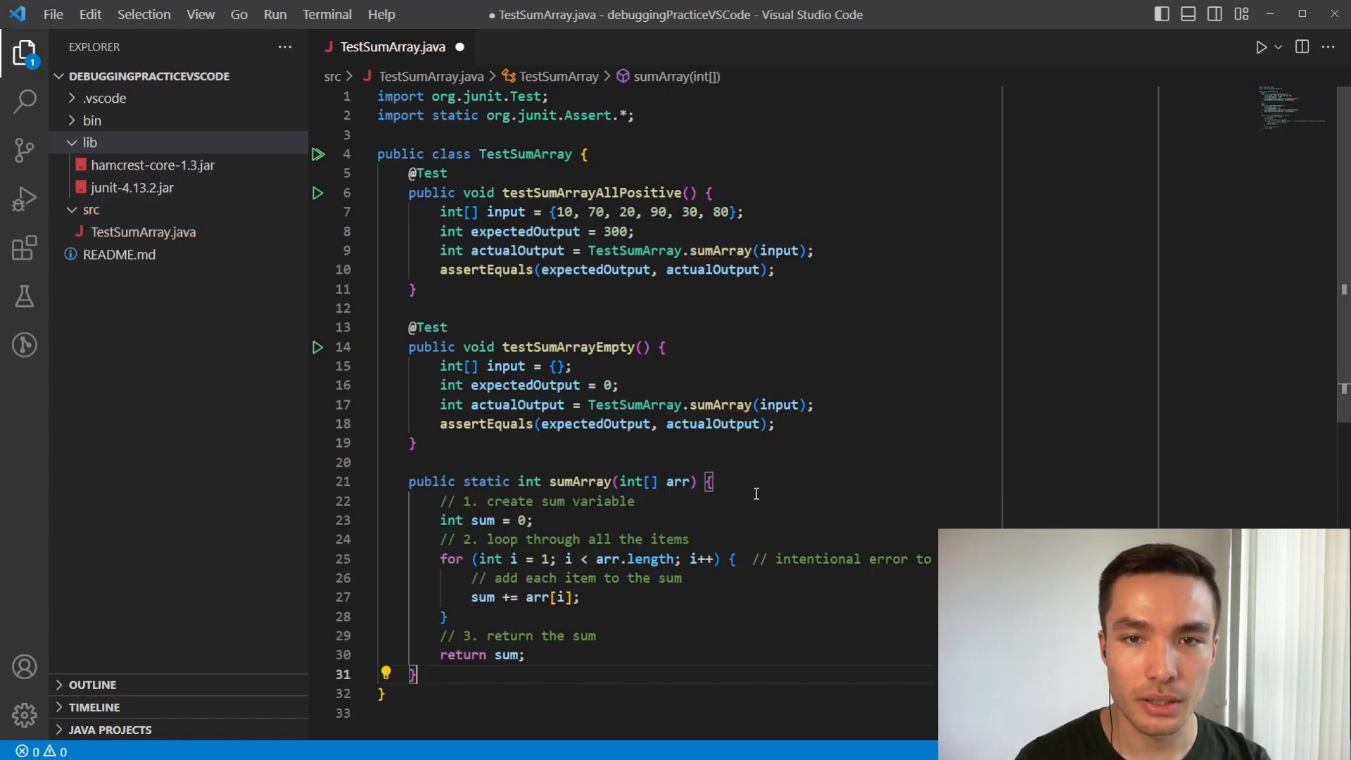
pyautogui.moveTo(603, 520)
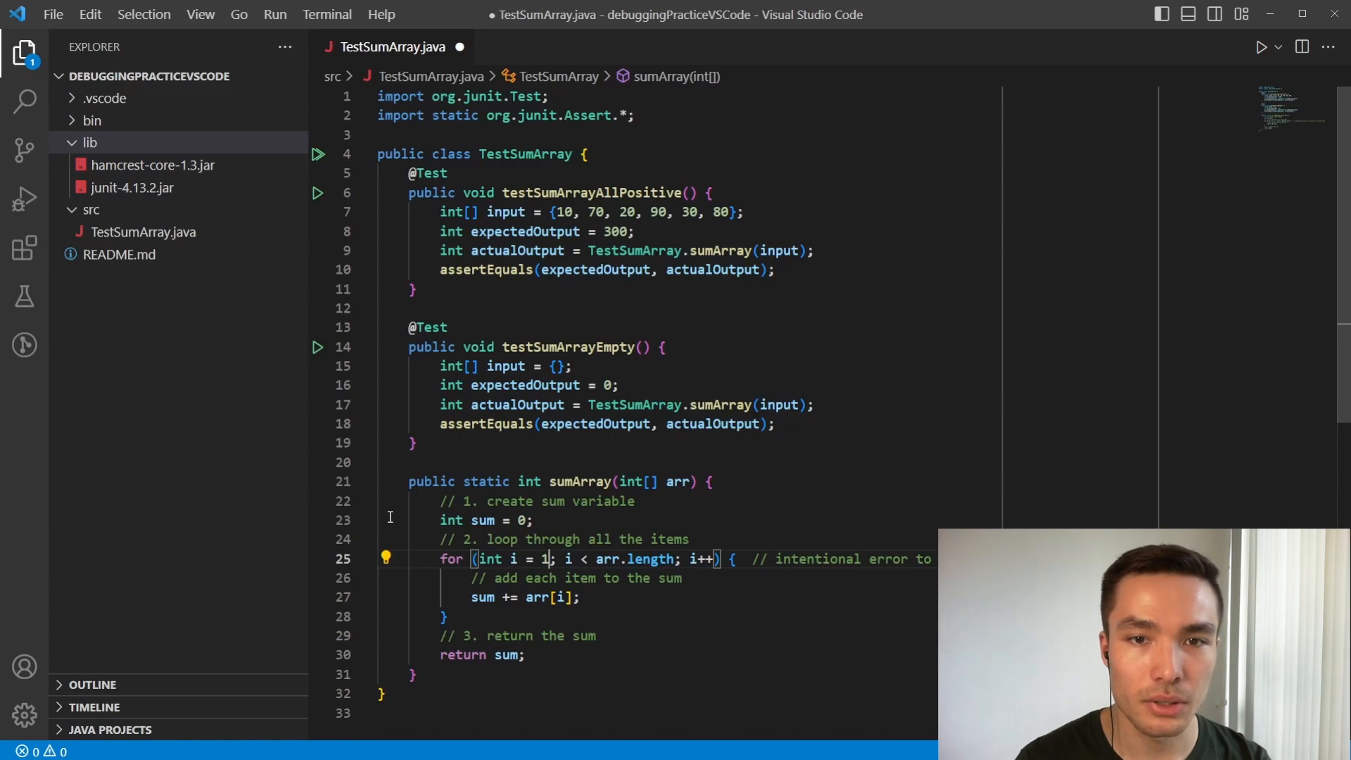
pyautogui.moveTo(580, 517)
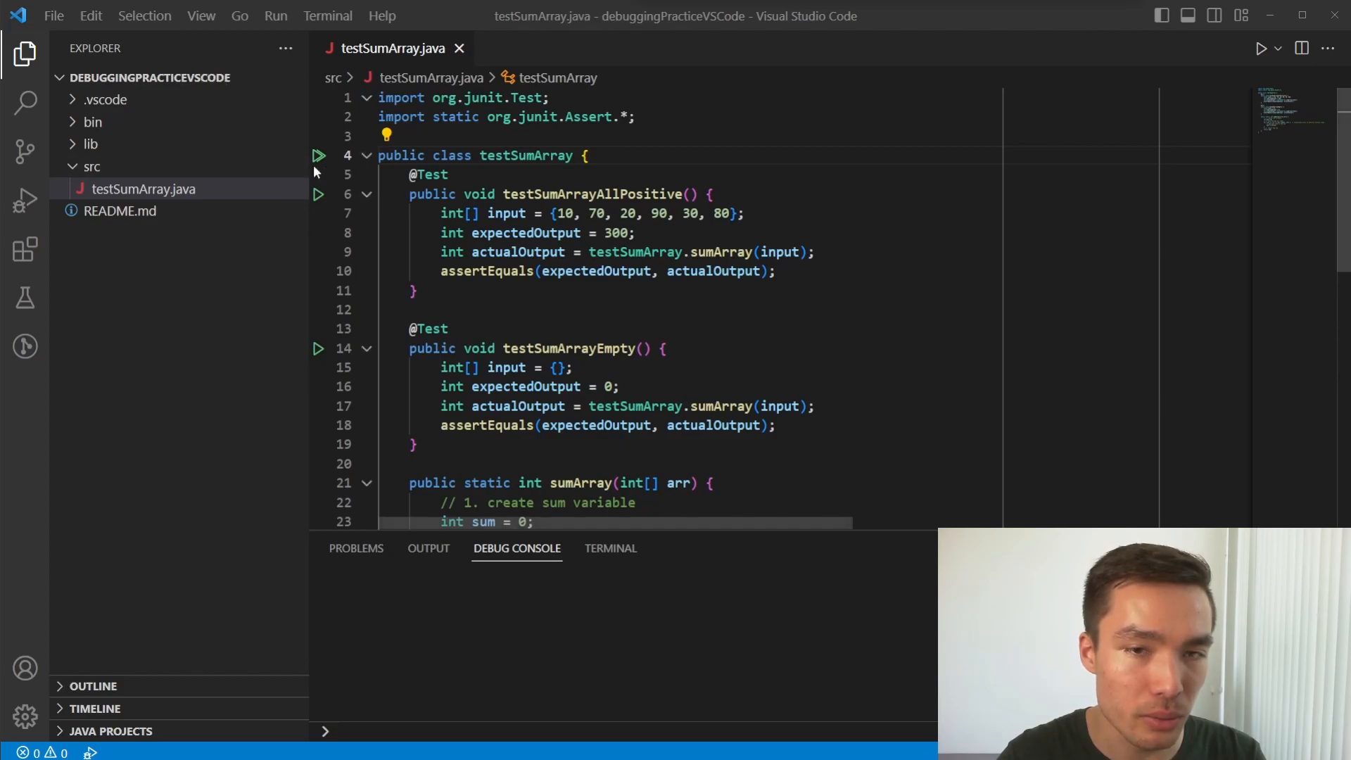
# Run all TestSumArray tests from the gutter and Testing view
pyautogui.click(318, 252)
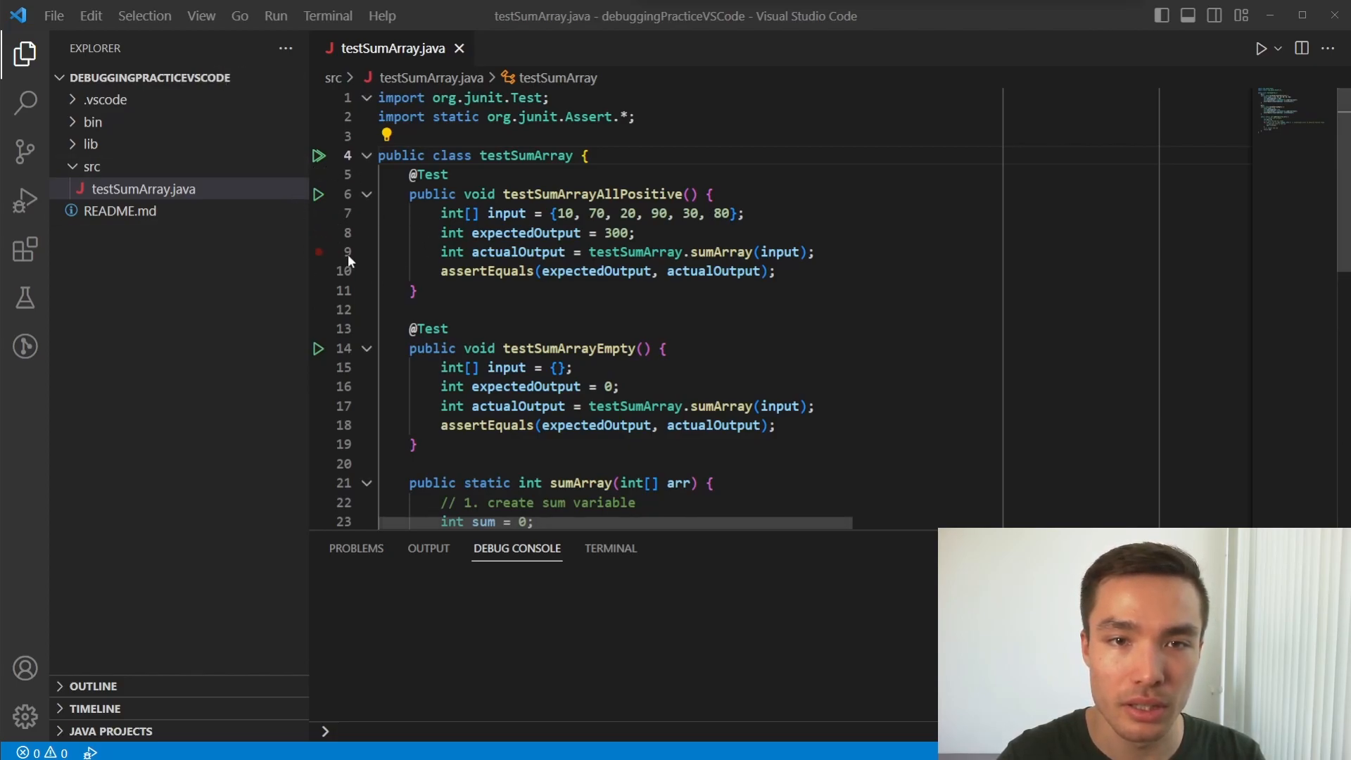
pyautogui.click(319, 252)
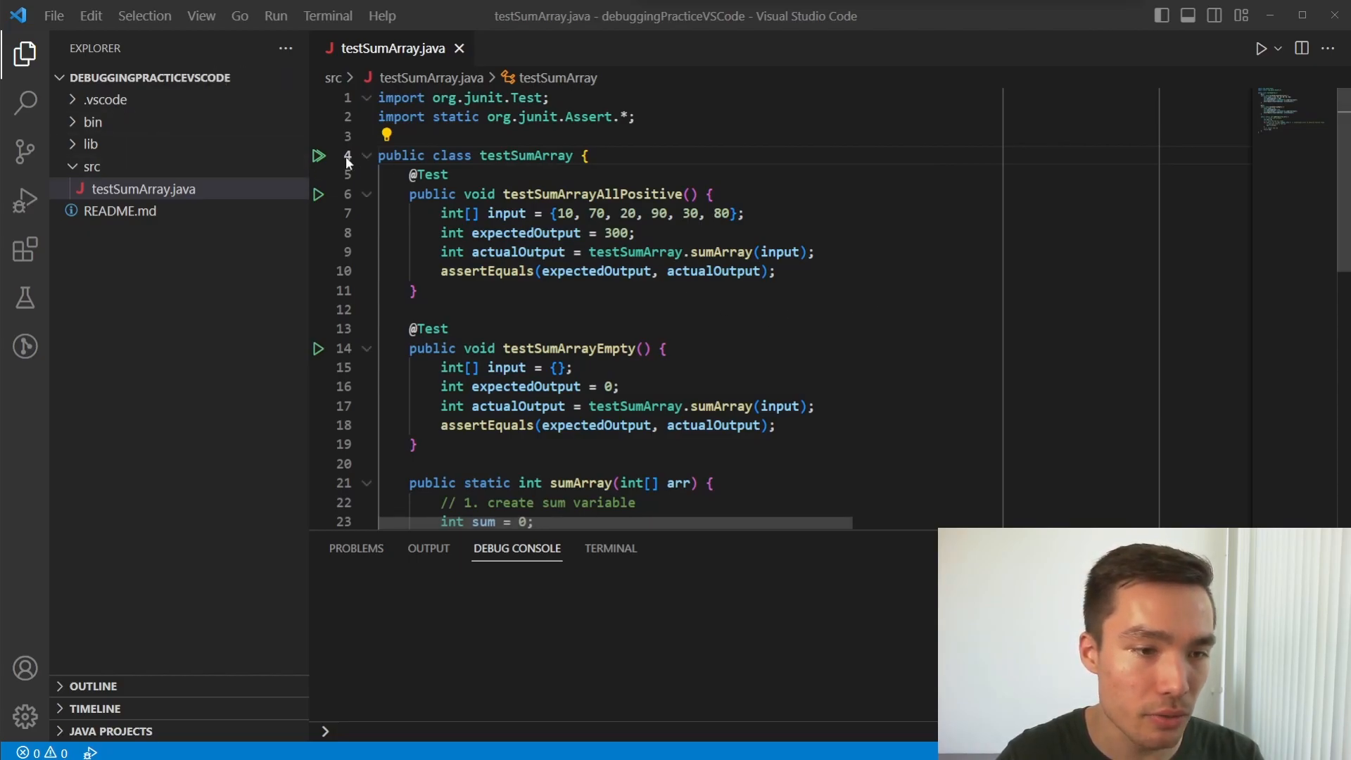
pyautogui.moveTo(325, 169)
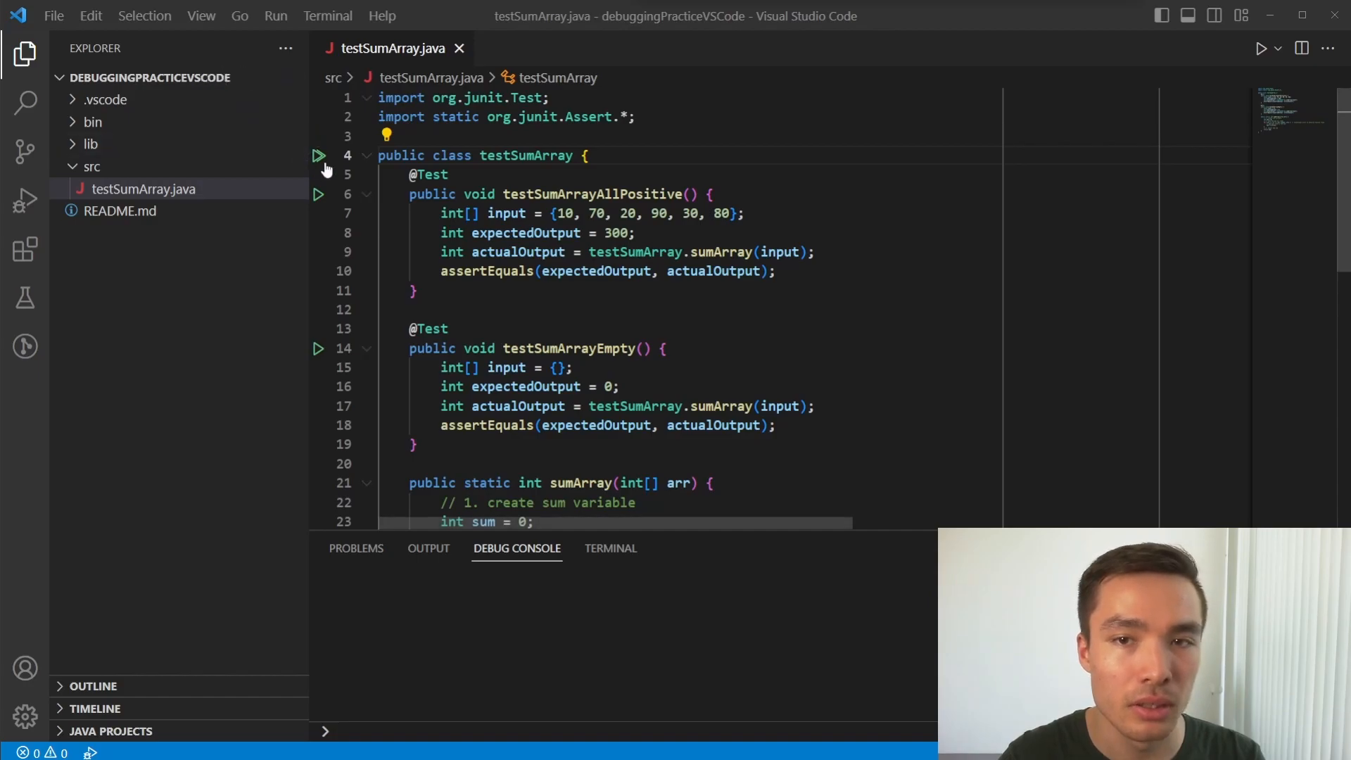
pyautogui.click(24, 297)
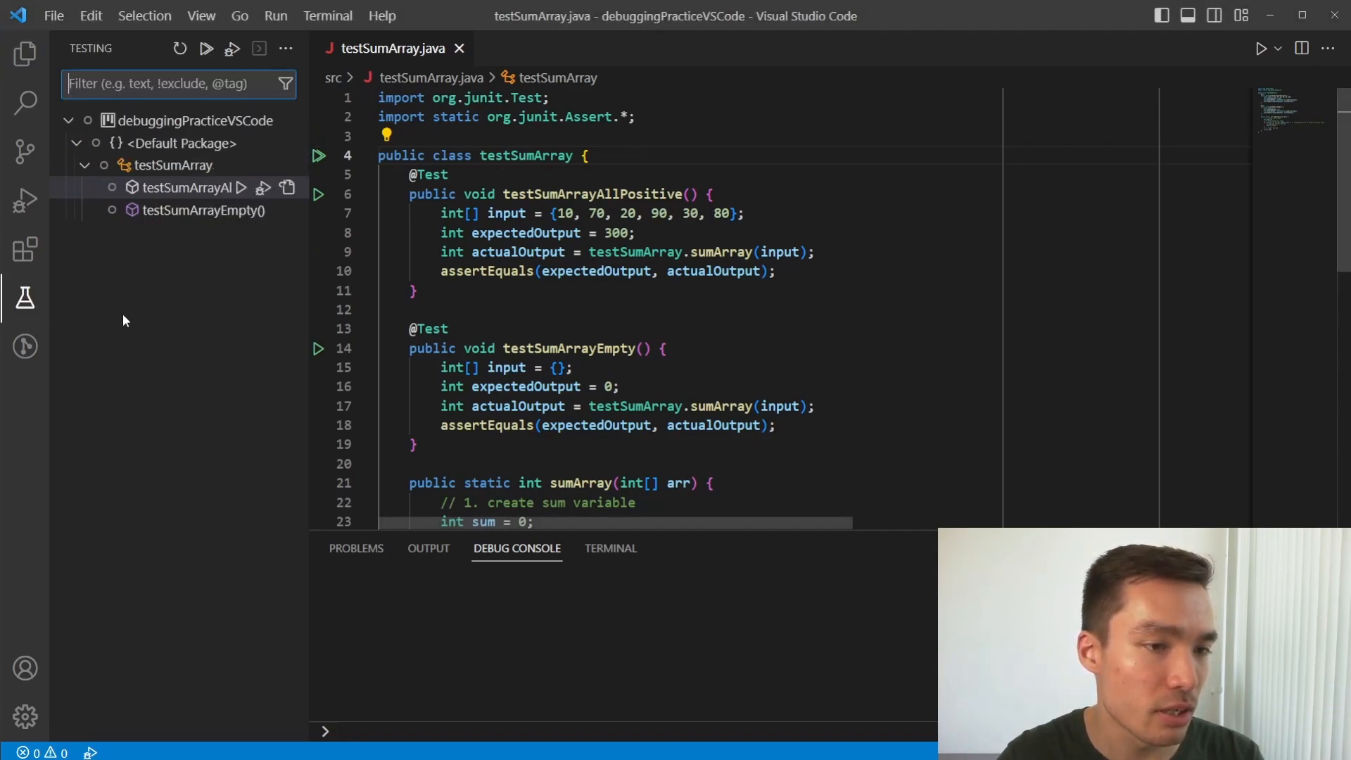
pyautogui.moveTo(242, 143)
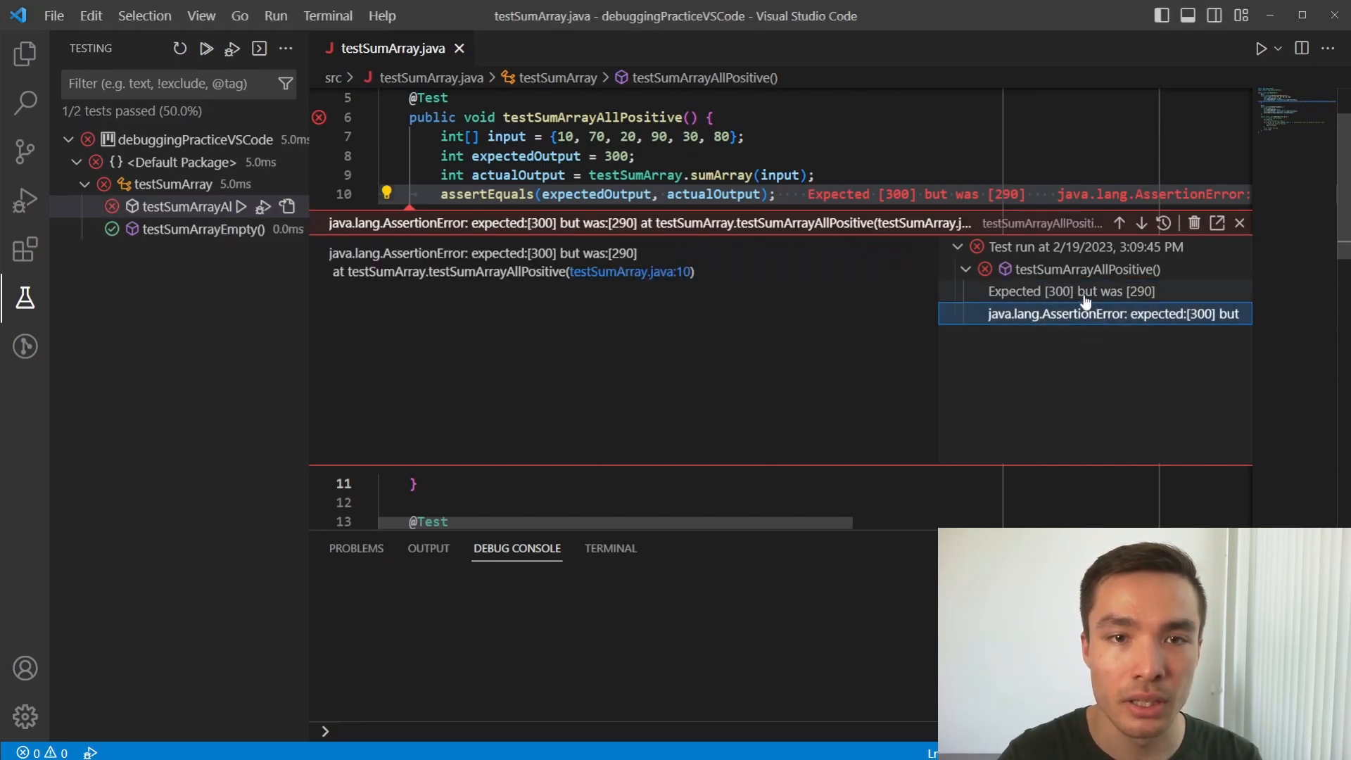
# Open the diff for 'Expected [300] but was [290]' in testSumArrayAllPositive
pyautogui.click(1073, 291)
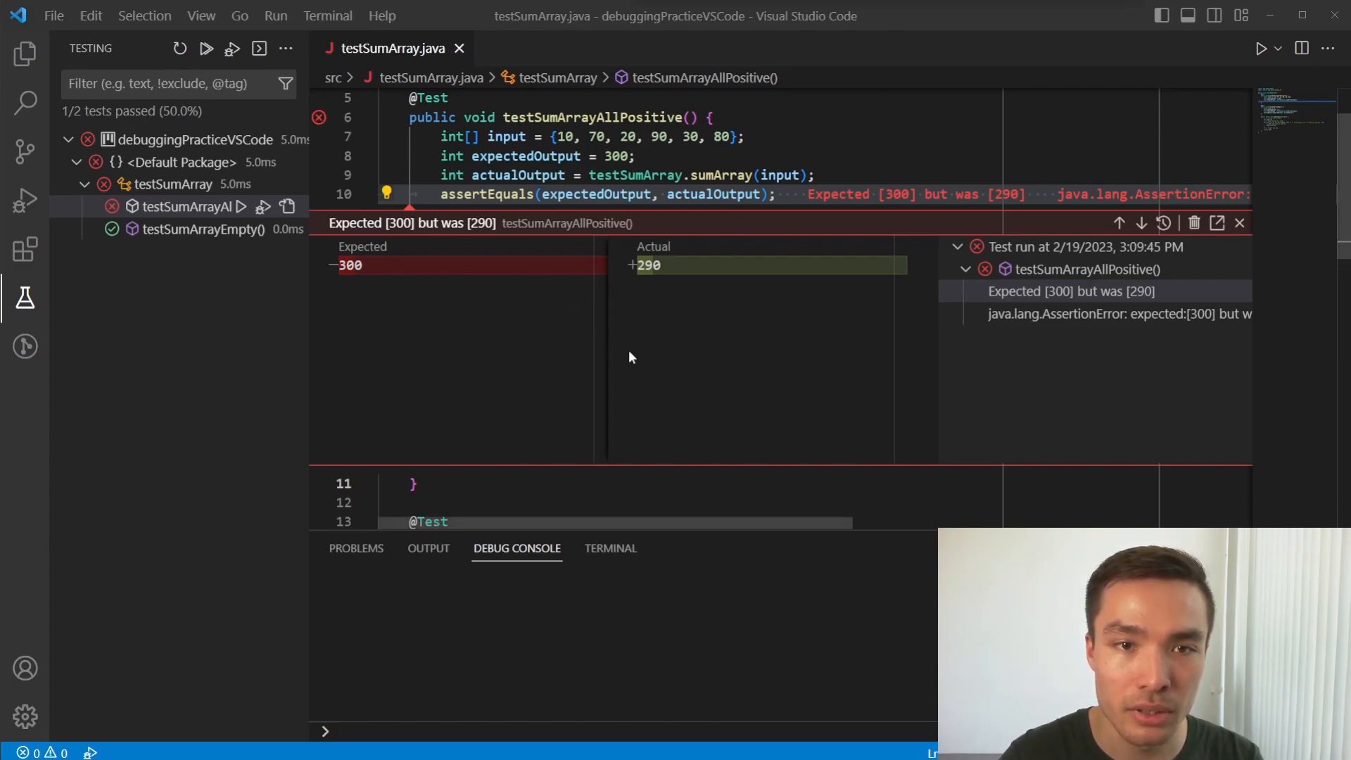
pyautogui.moveTo(748, 247)
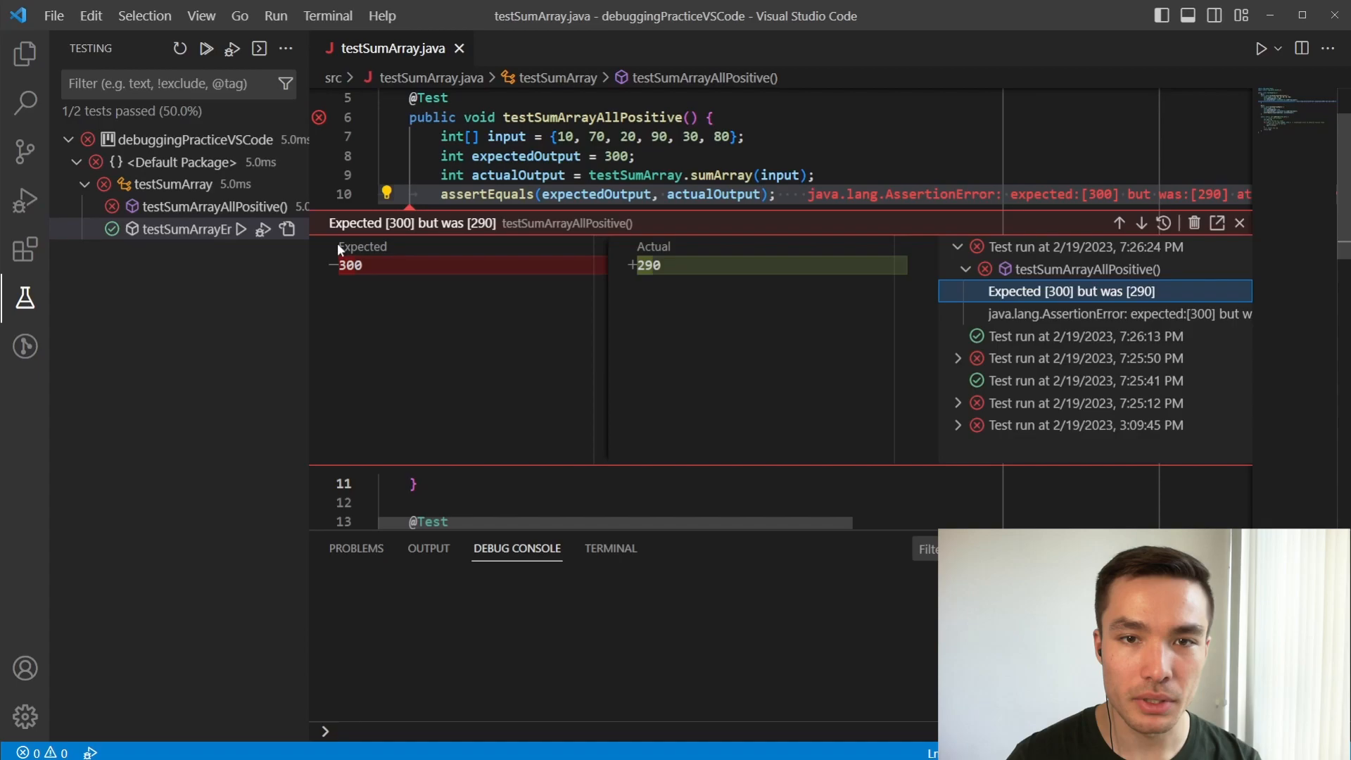
pyautogui.moveTo(1121, 222)
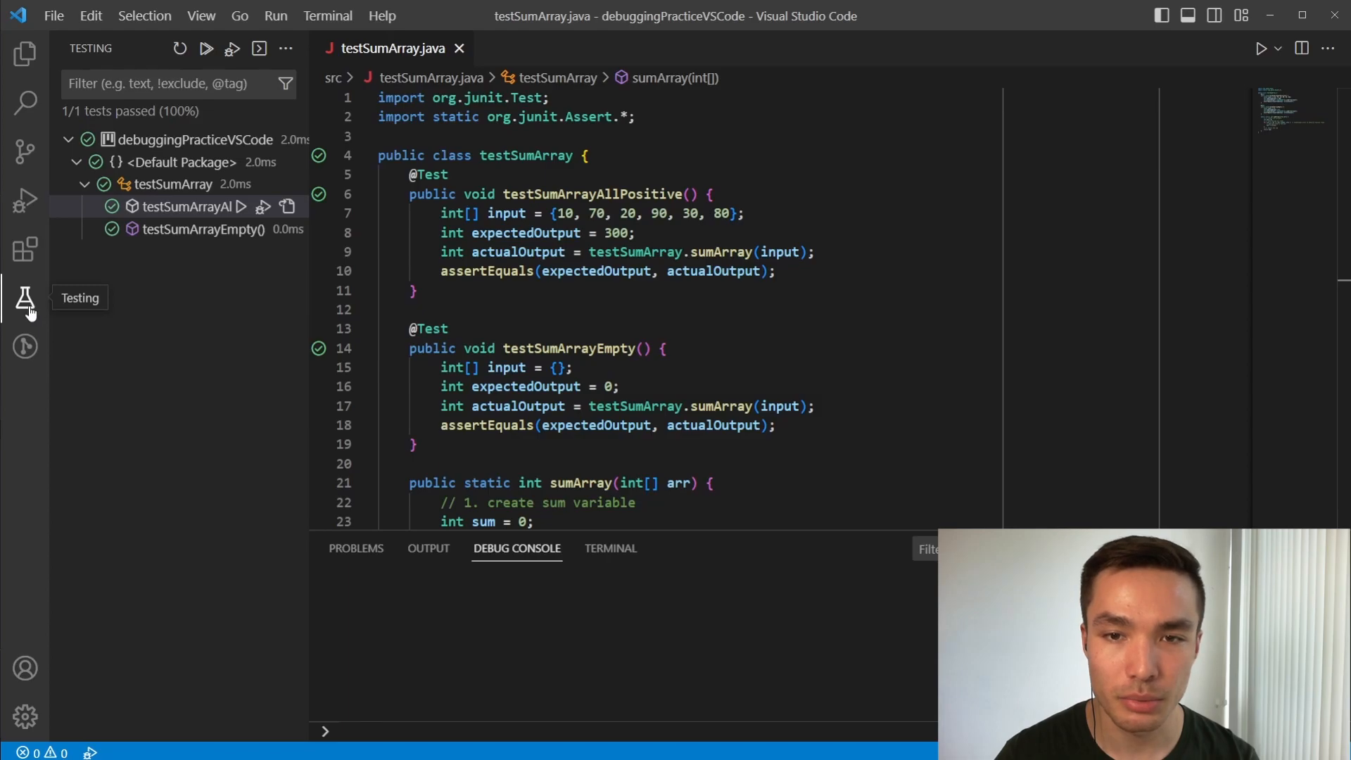
pyautogui.moveTo(31, 312)
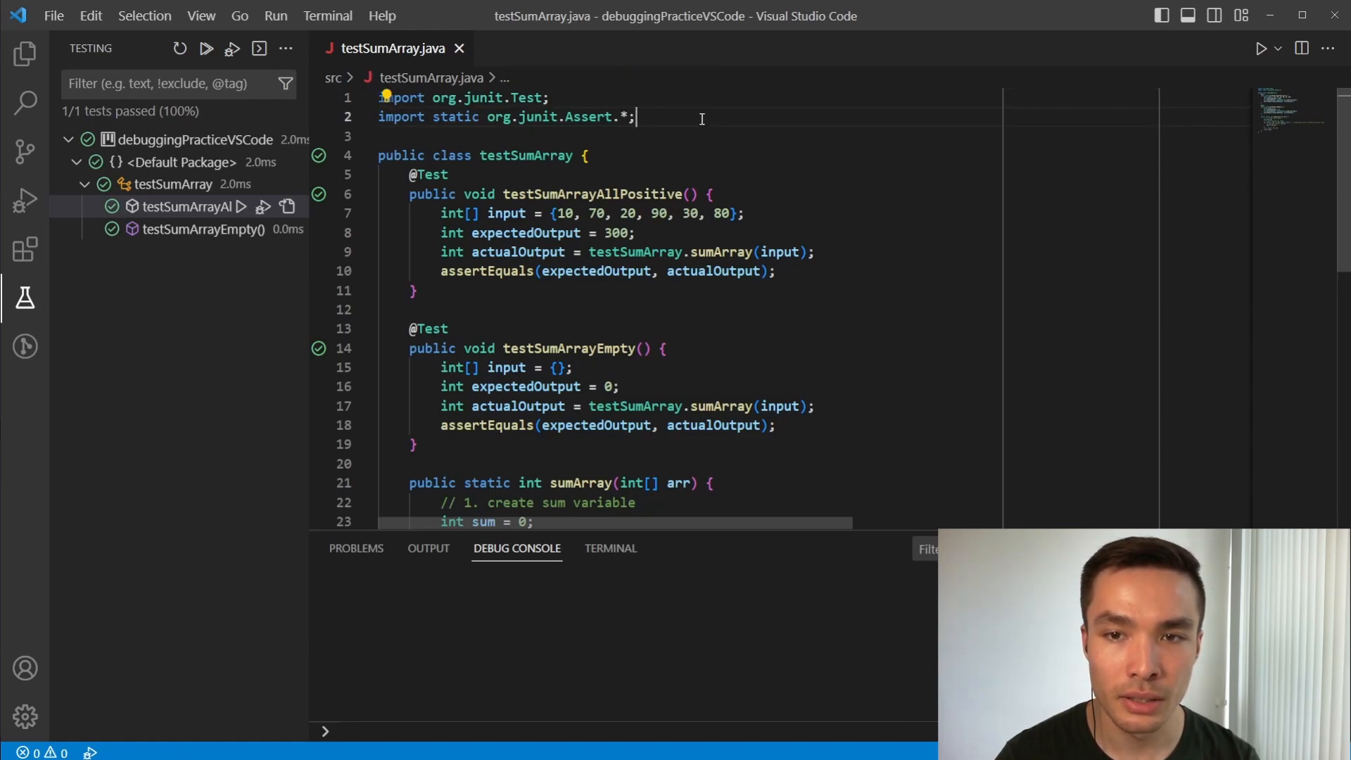
pyautogui.moveTo(635, 161)
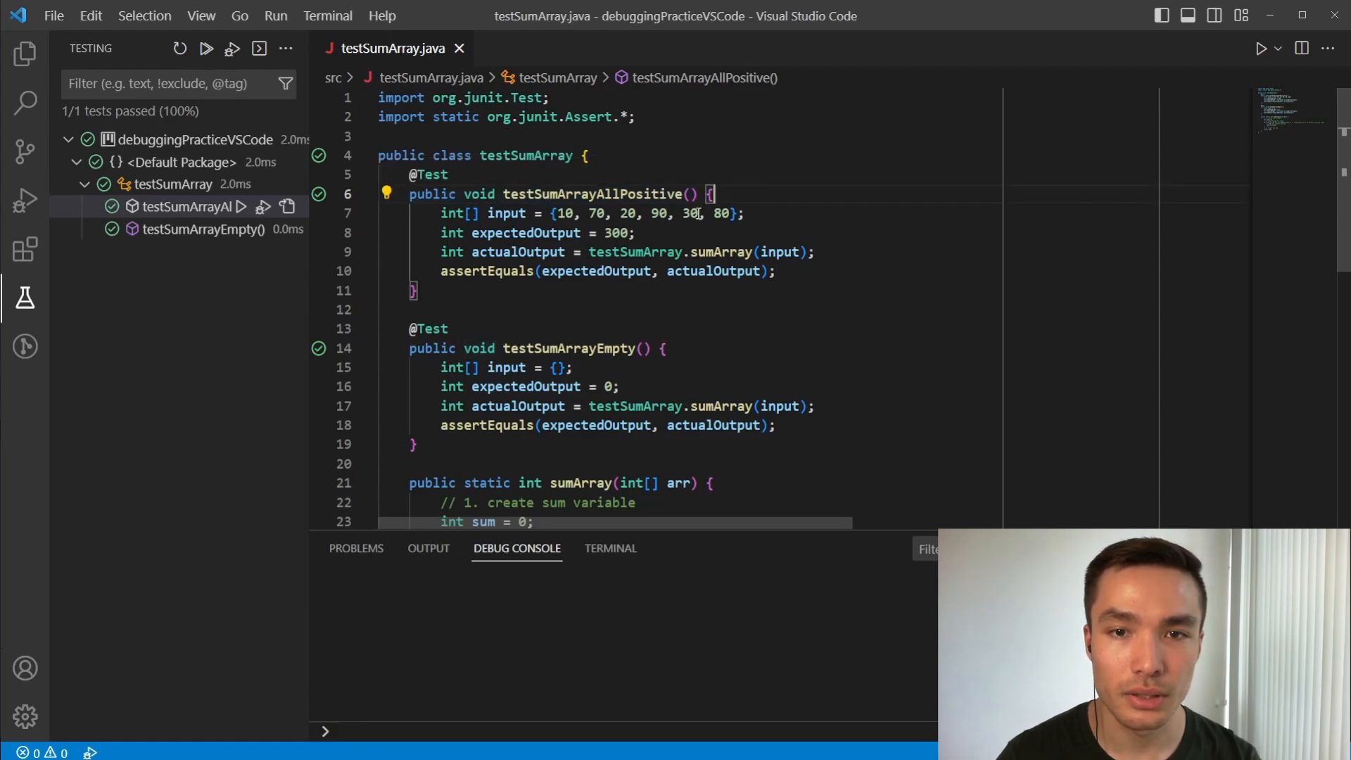
# Rerun the testSumArray tests from the editor gutter
pyautogui.click(319, 233)
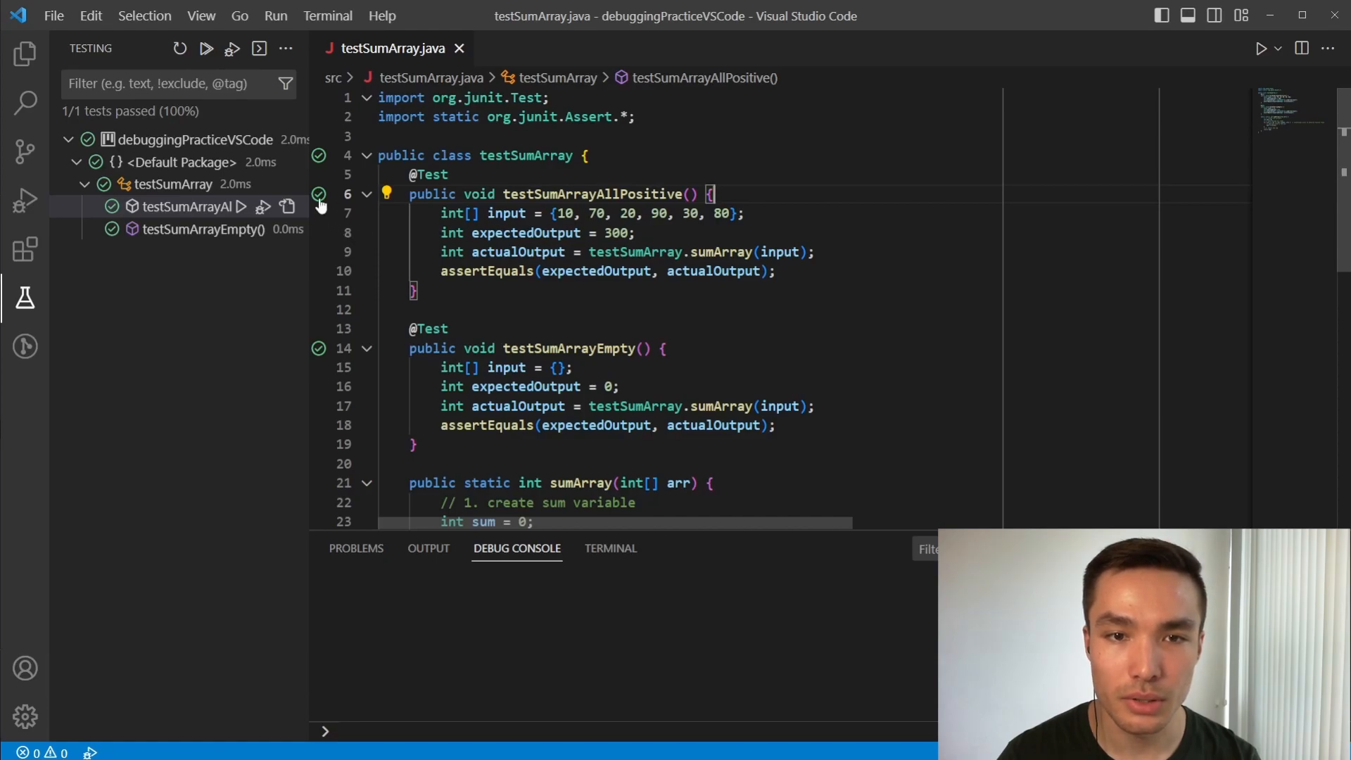
pyautogui.moveTo(320, 195)
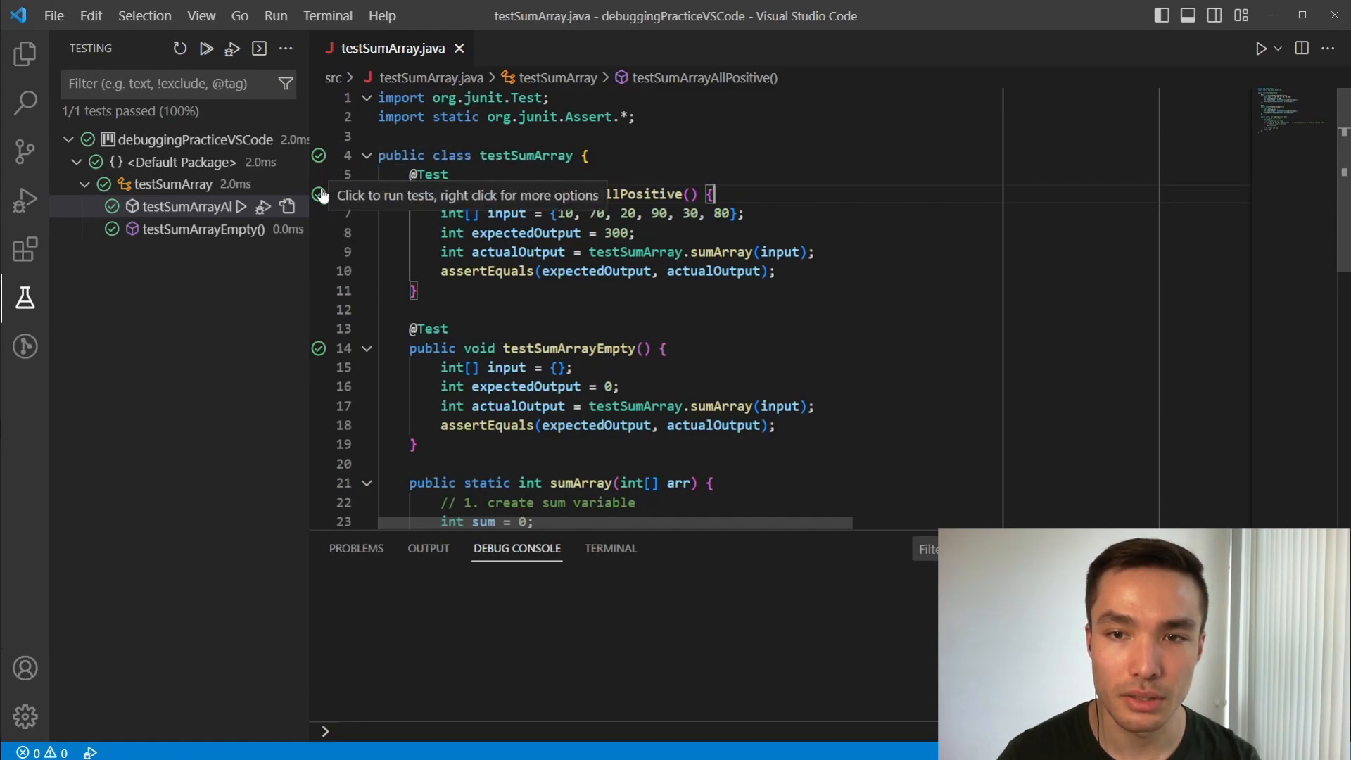
pyautogui.moveTo(189, 279)
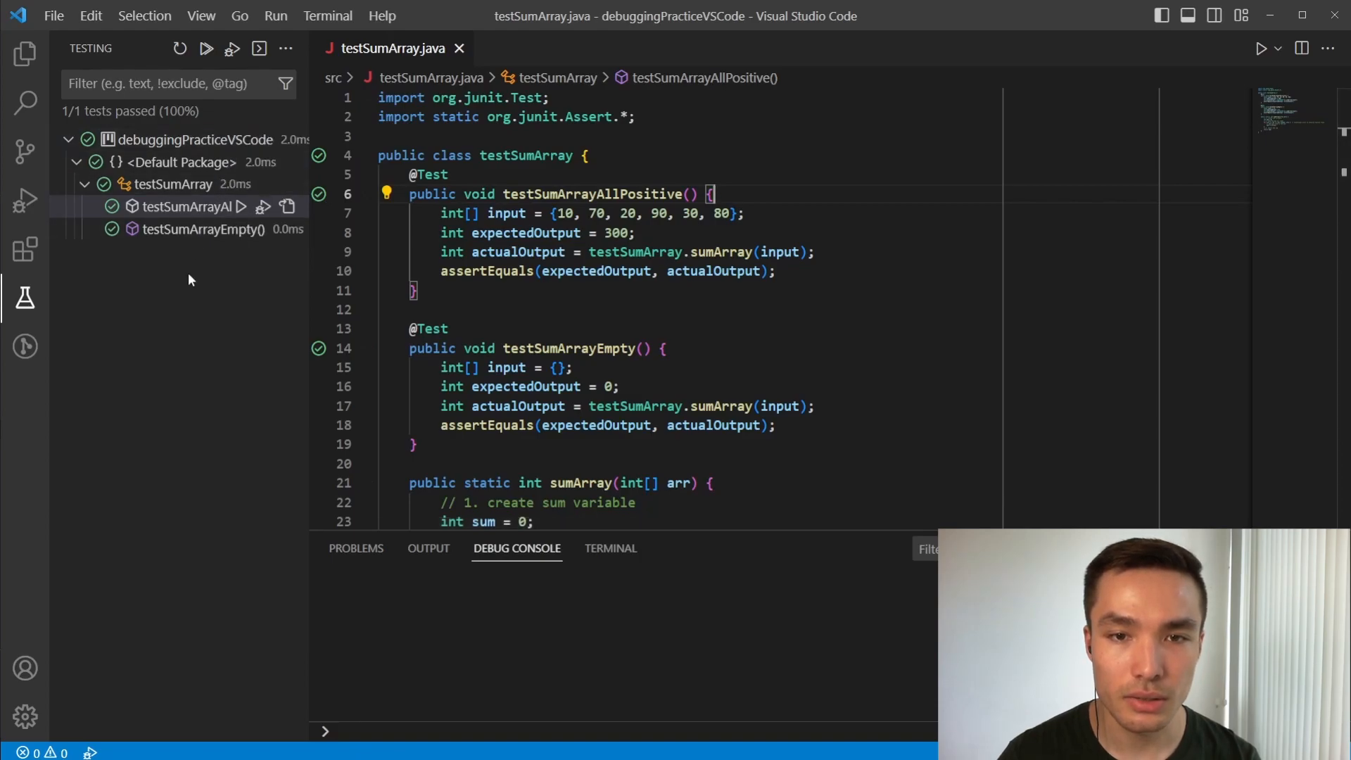
pyautogui.moveTo(207, 337)
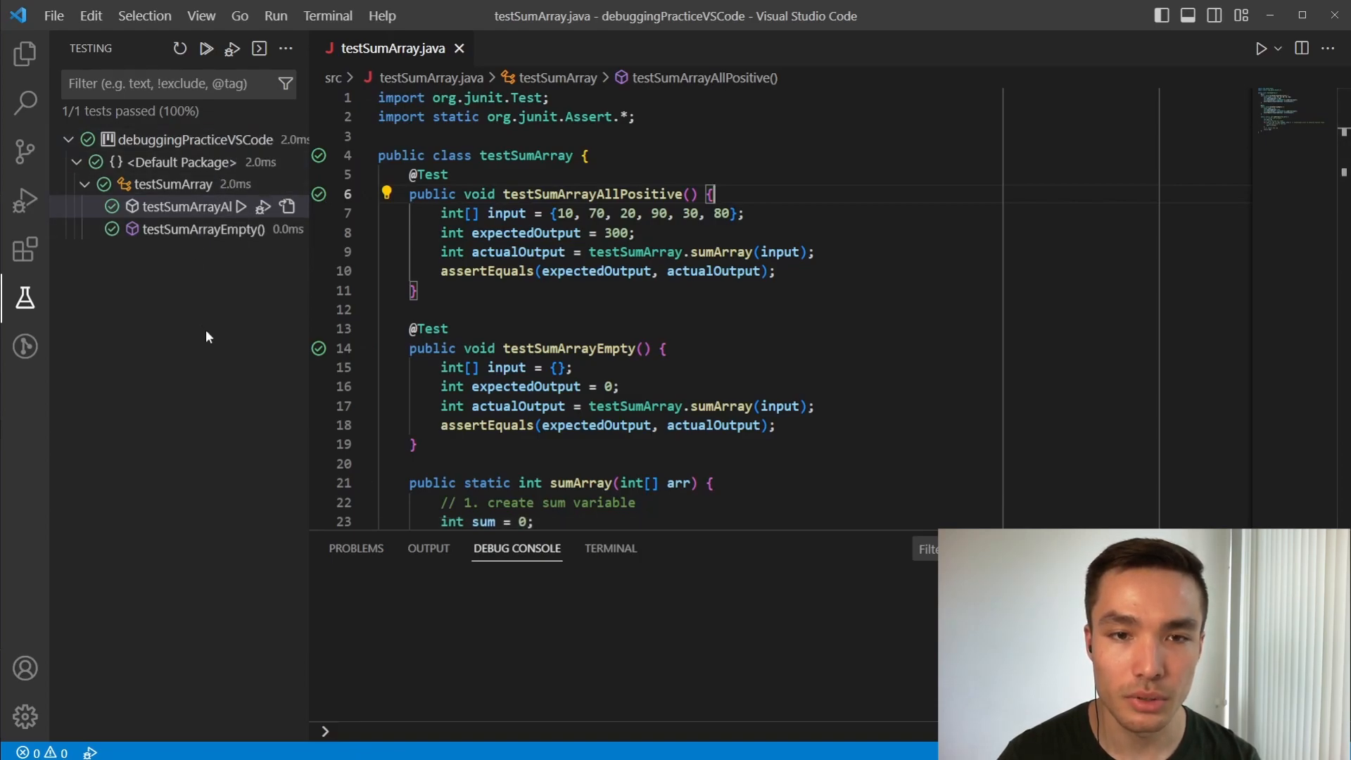